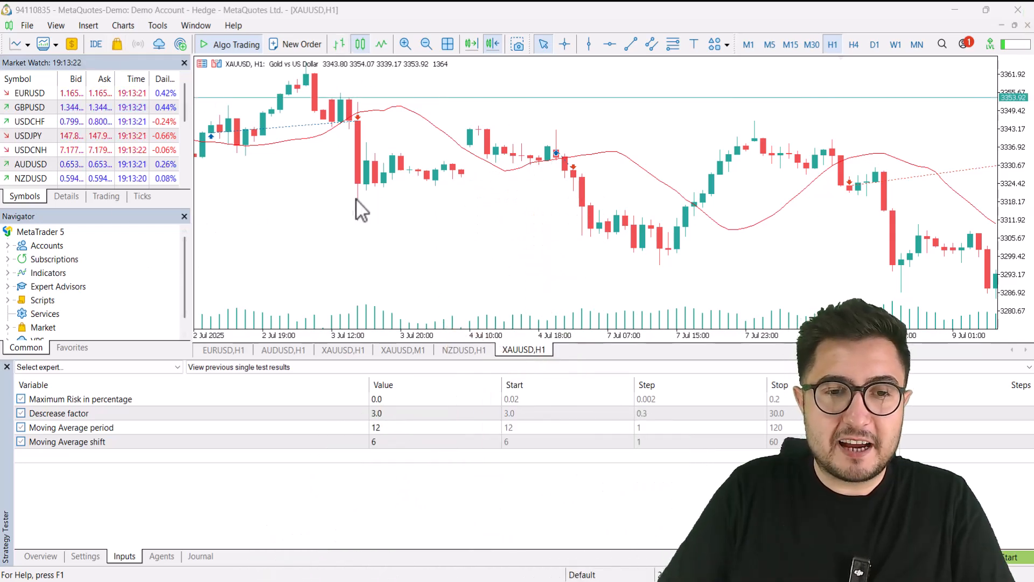
pyautogui.moveTo(323, 237)
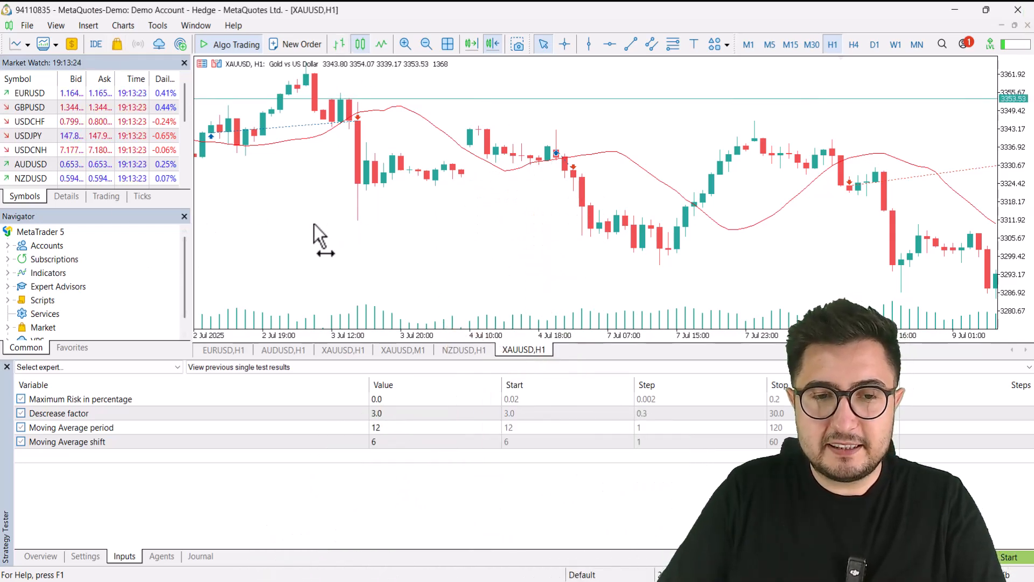
# Launch MetaEditor from MetaTrader 5 with F4
pyautogui.press('F4')
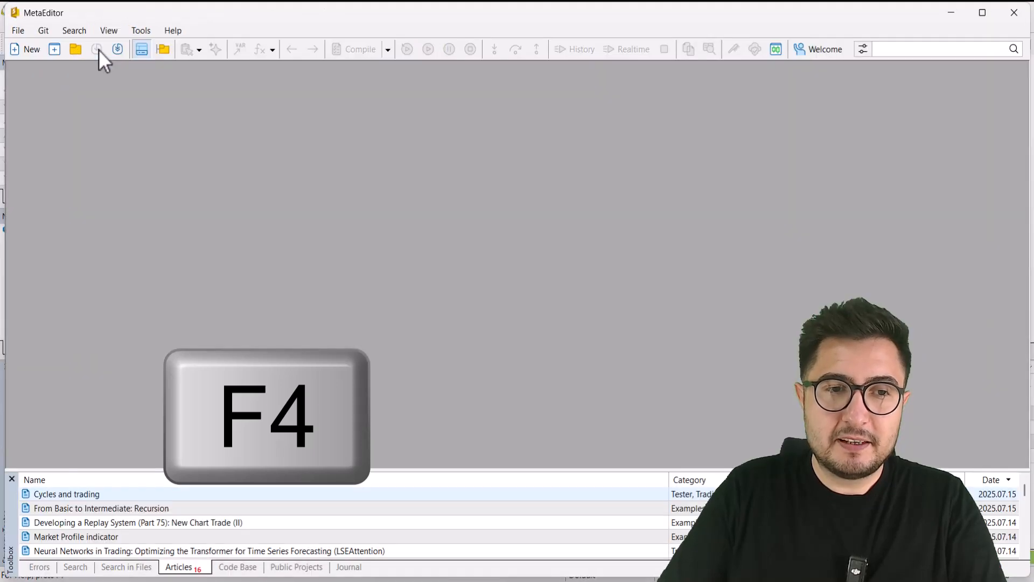
# Create a new Expert Advisor (template) named IfStatement_V1 with no extra event handlers
pyautogui.click(74, 30)
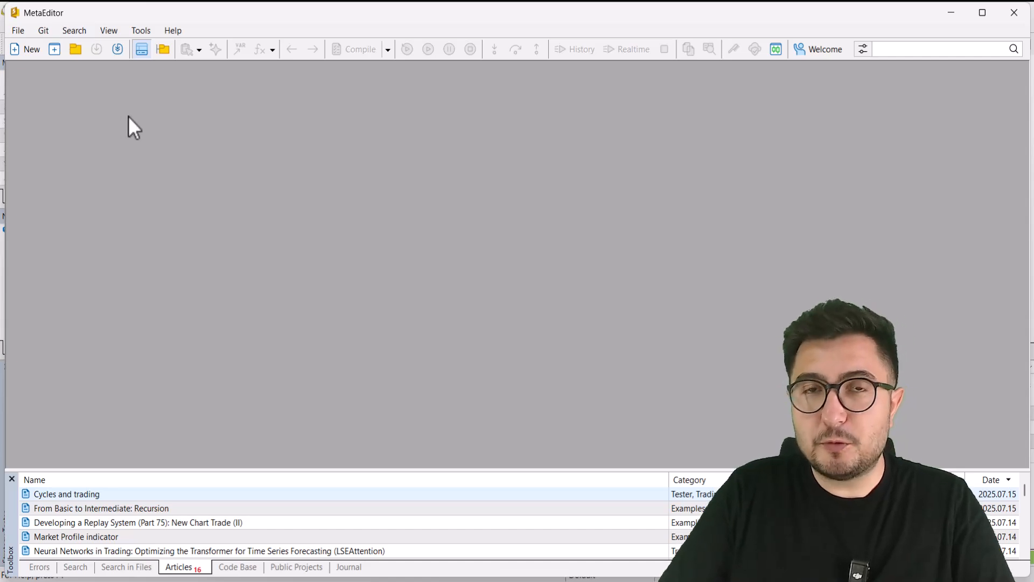
pyautogui.click(25, 48)
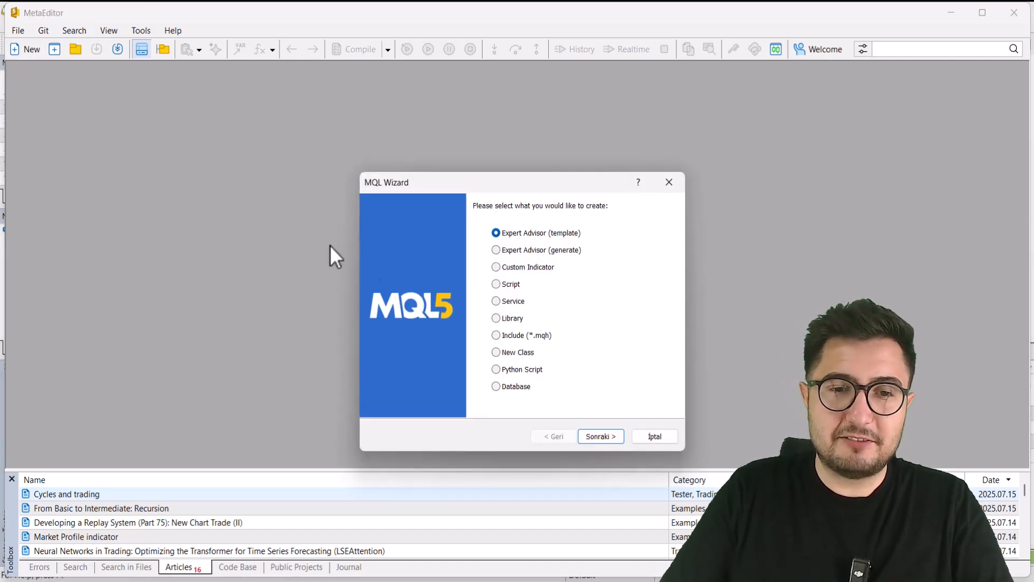
pyautogui.moveTo(579, 394)
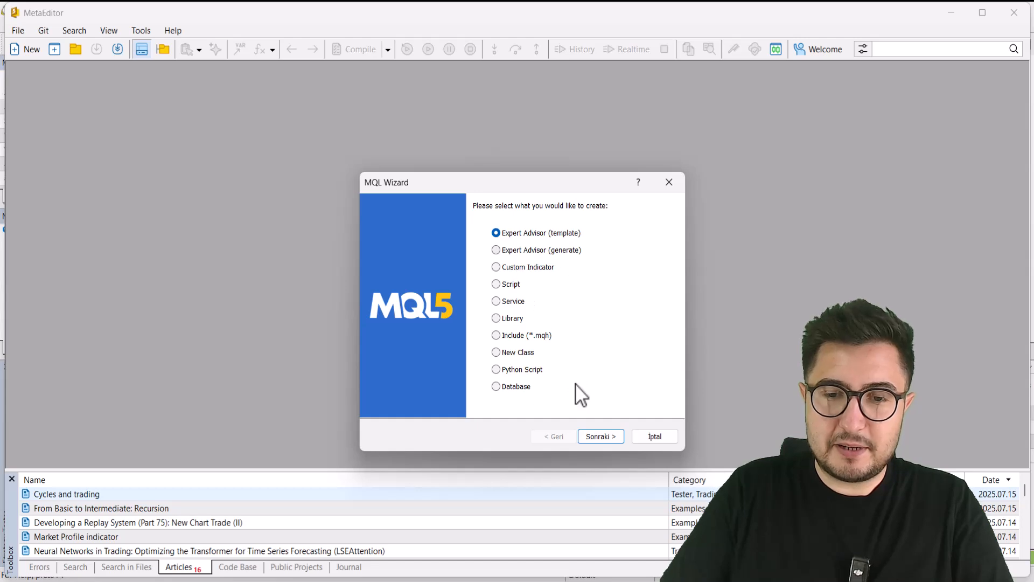
pyautogui.click(600, 436)
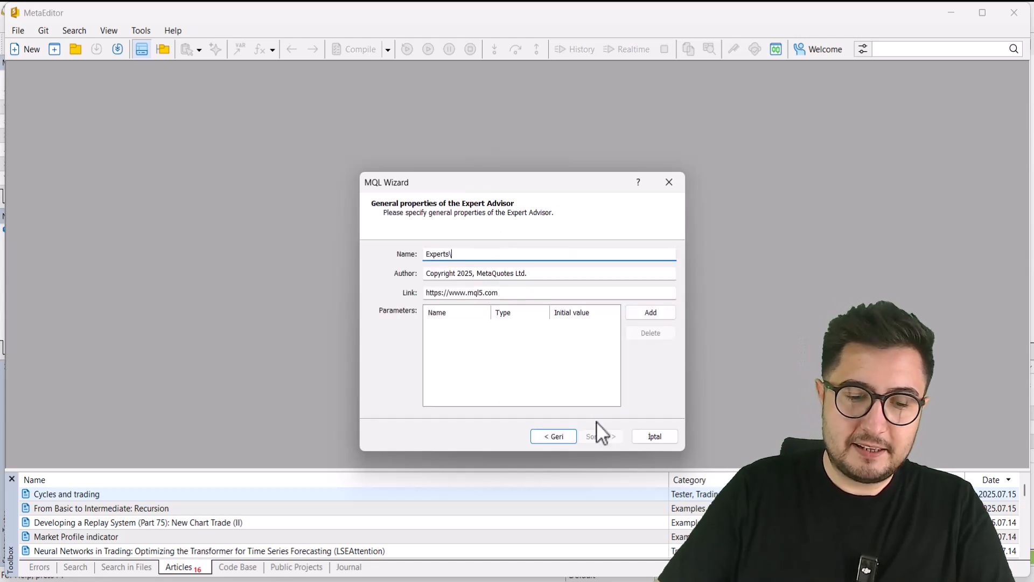
pyautogui.write('IfStatement_V1')
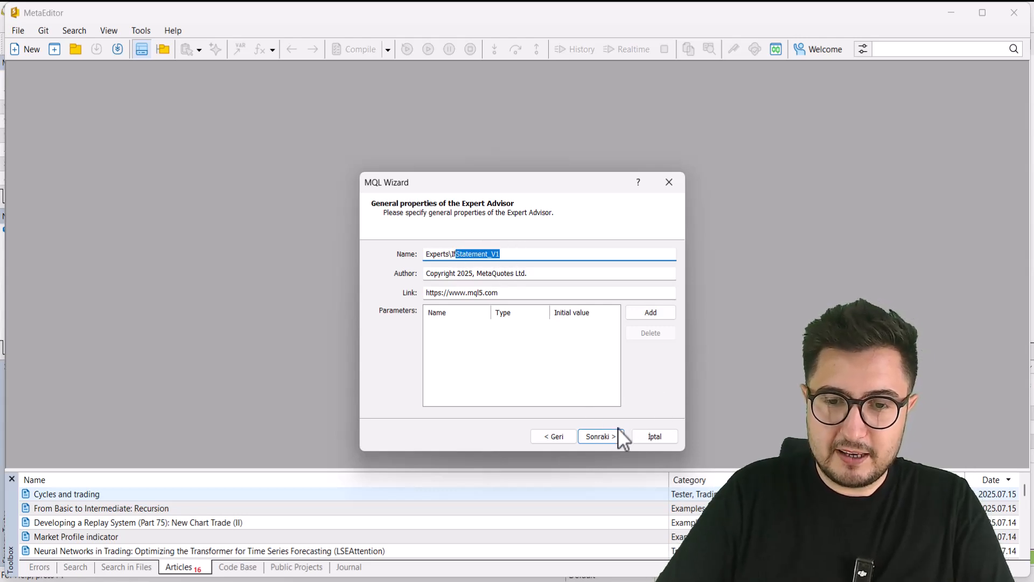
pyautogui.click(597, 436)
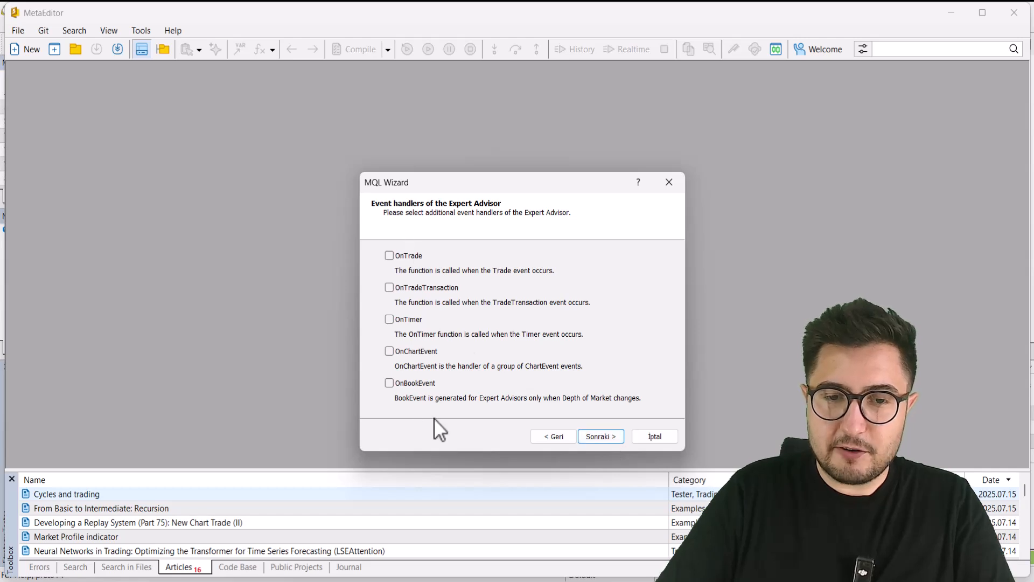
pyautogui.click(600, 436)
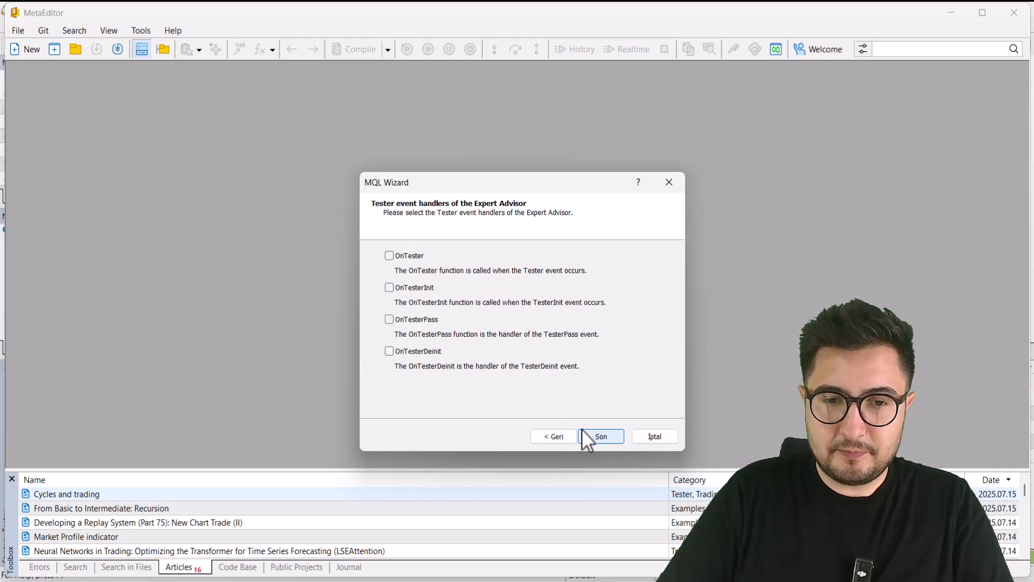
pyautogui.click(600, 437)
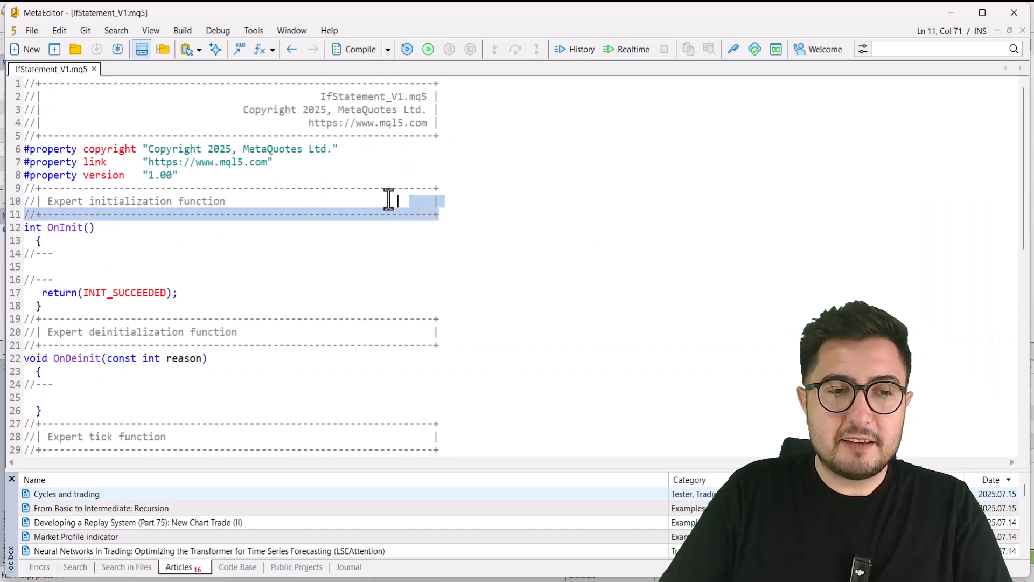
# Delete the header comments, OnDeinit and OnTick, leaving only an empty OnInit returning INIT_SUCCEEDED
pyautogui.press('Delete')
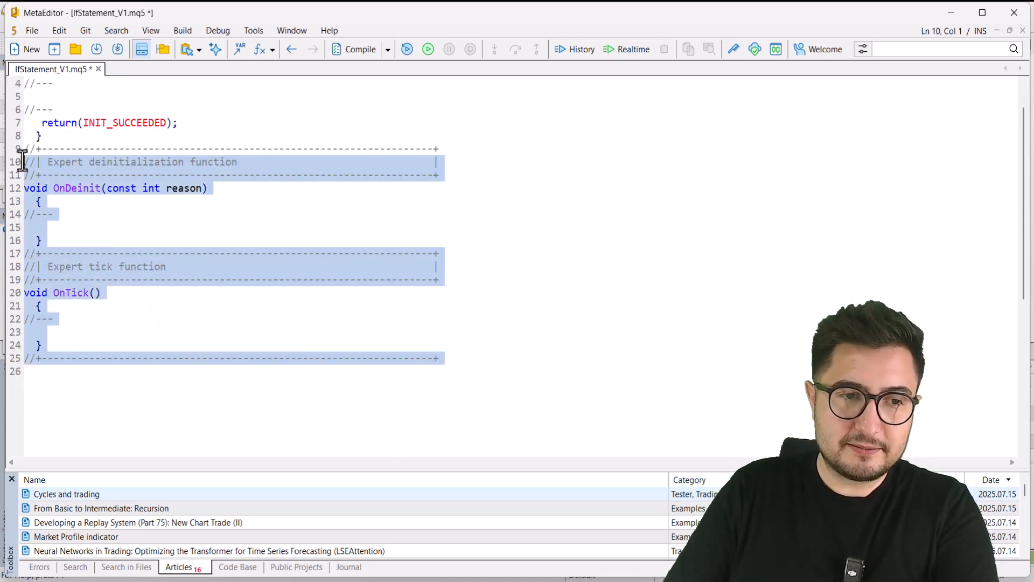
pyautogui.press('Delete')
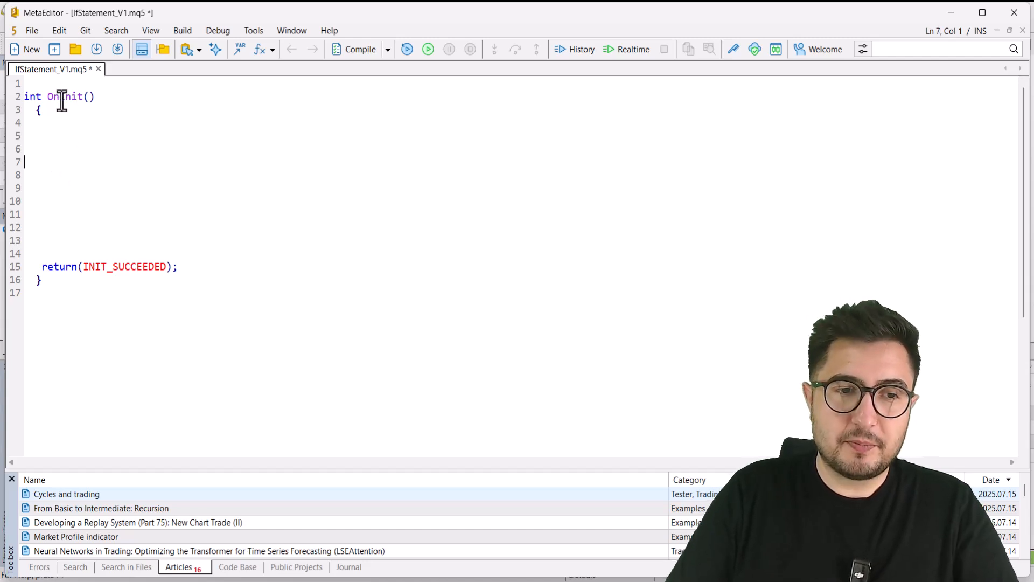
pyautogui.doubleClick(64, 96)
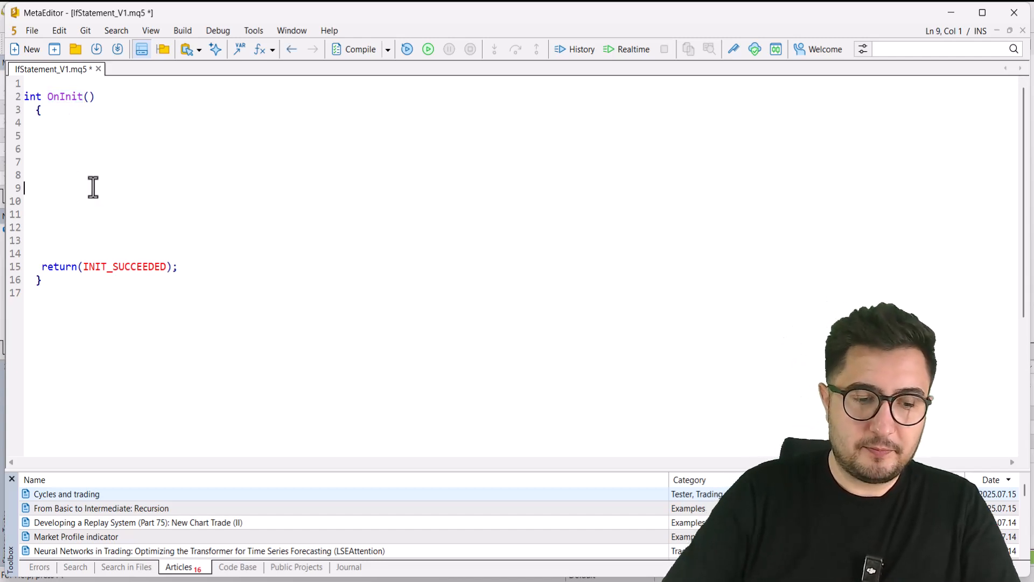
# Add Alert("Merhaba"); inside OnInit and return to the MetaTrader 5 terminal
pyautogui.write('Alert()')
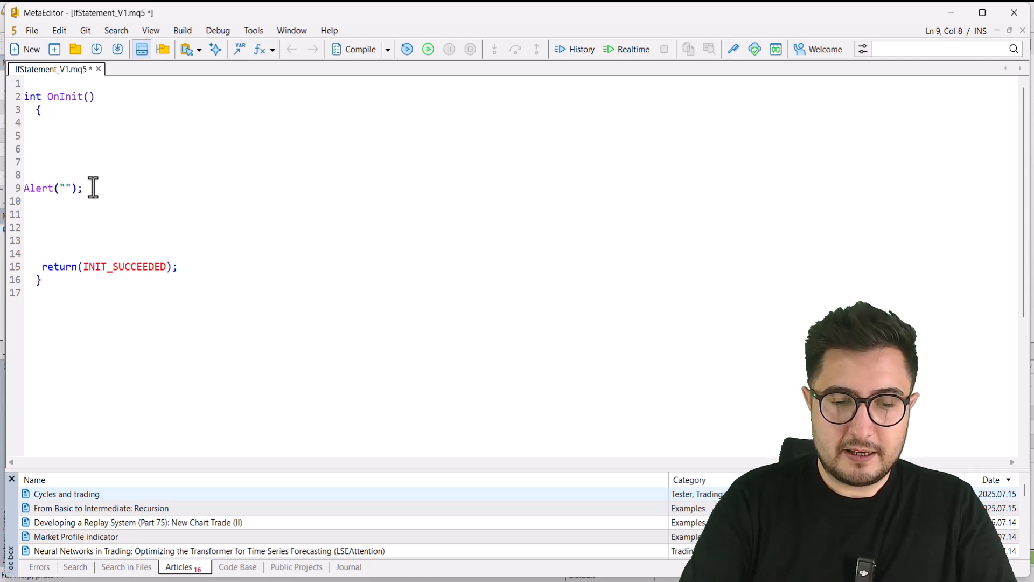
pyautogui.write('Merhaba')
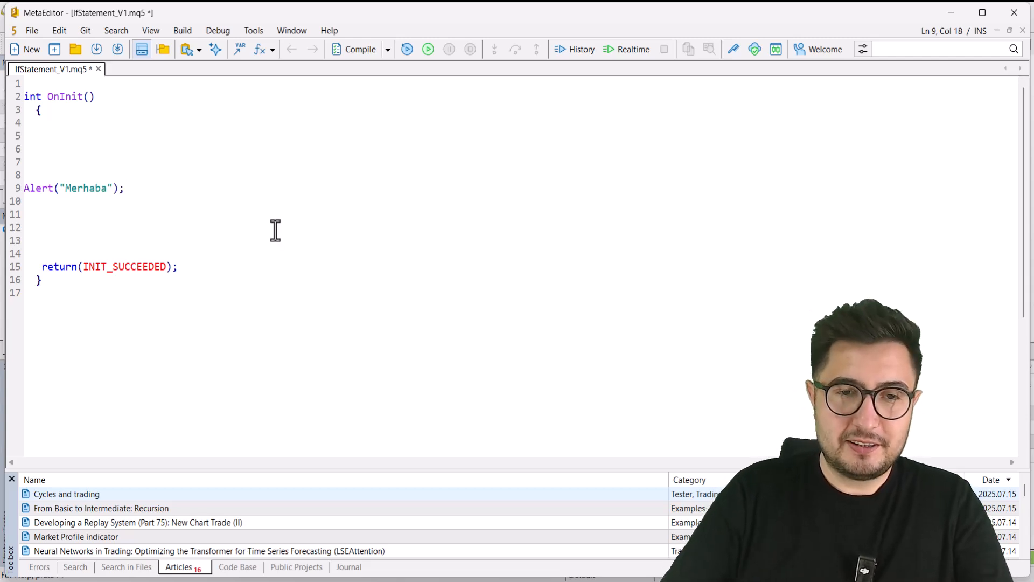
pyautogui.click(360, 49)
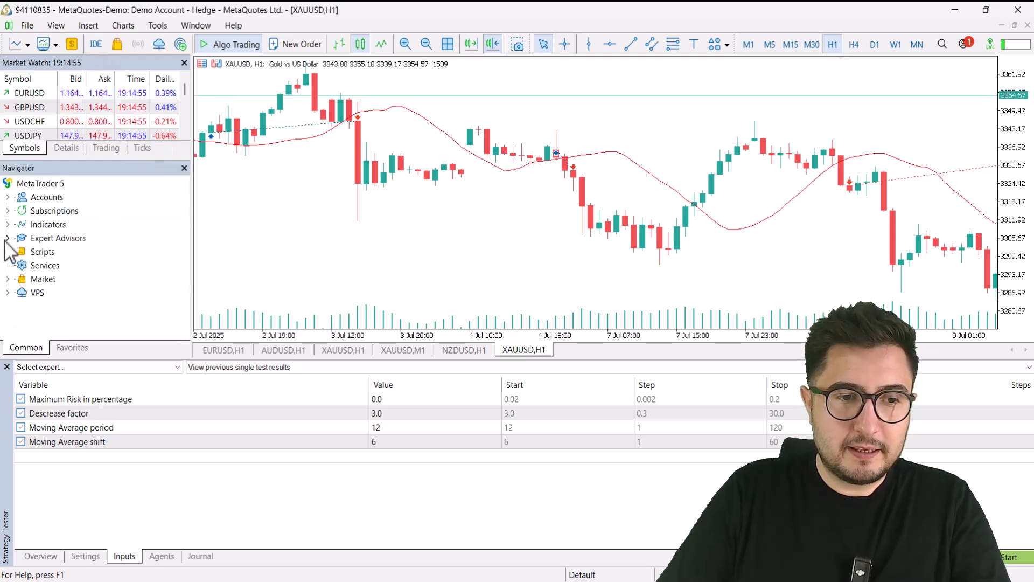
# Attach IfStatement_V1 from Navigator's Expert Advisors to the gold chart with Allow Algo Trading kept on
pyautogui.click(8, 224)
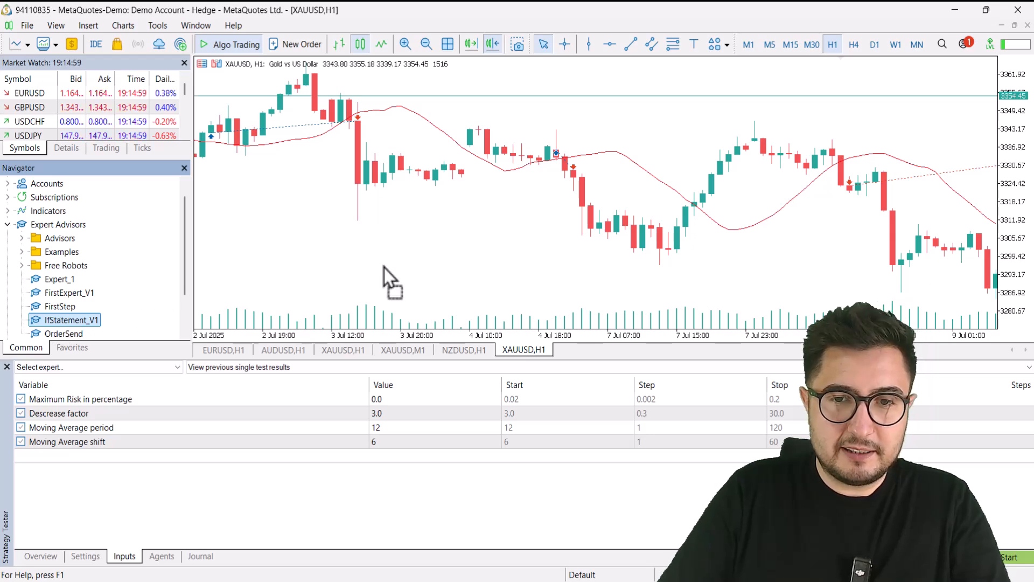
pyautogui.doubleClick(72, 320)
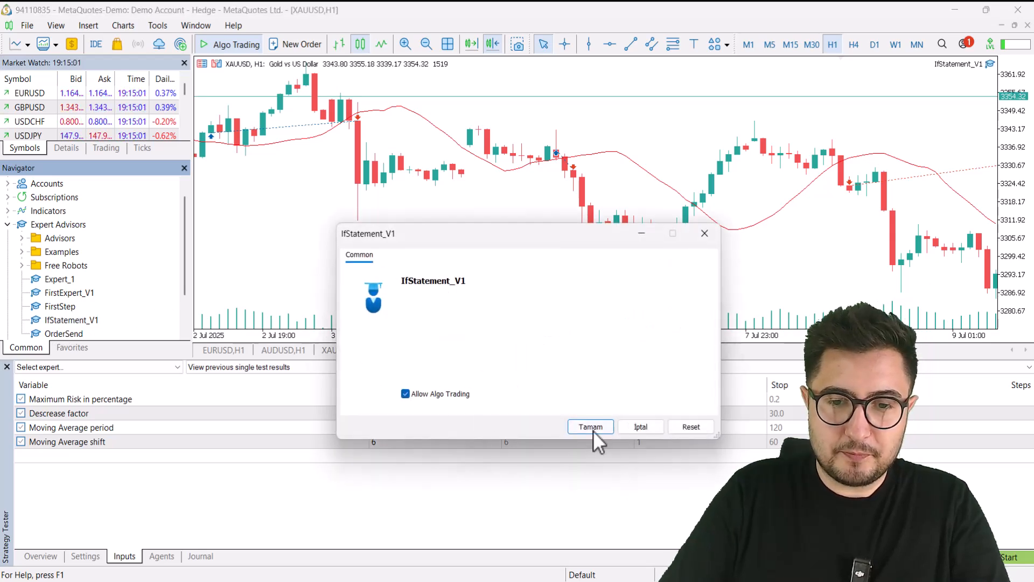
pyautogui.click(590, 426)
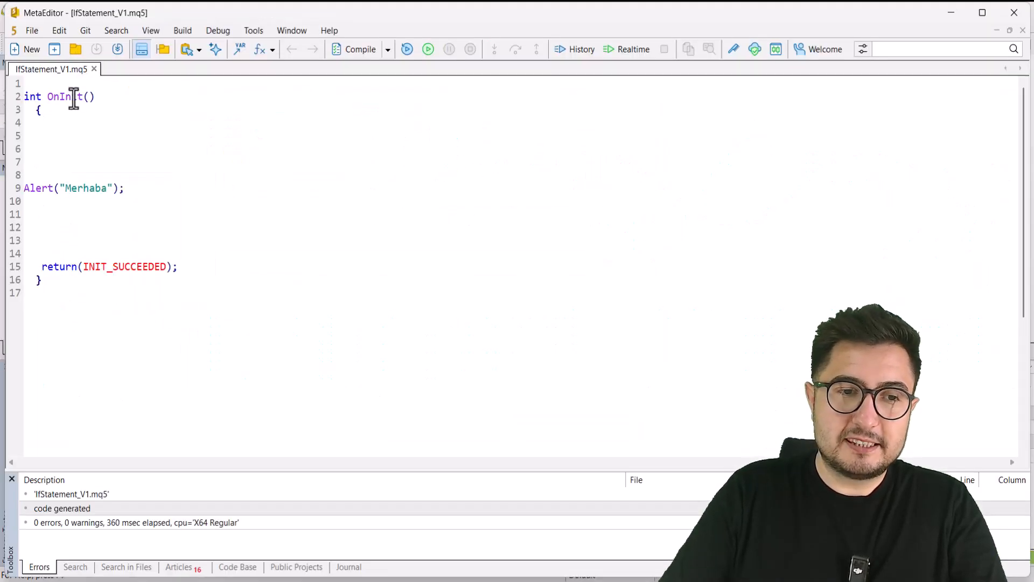
# Delete the Alert("Merhaba") line and move to the top of the file above OnInit
pyautogui.doubleClick(65, 96)
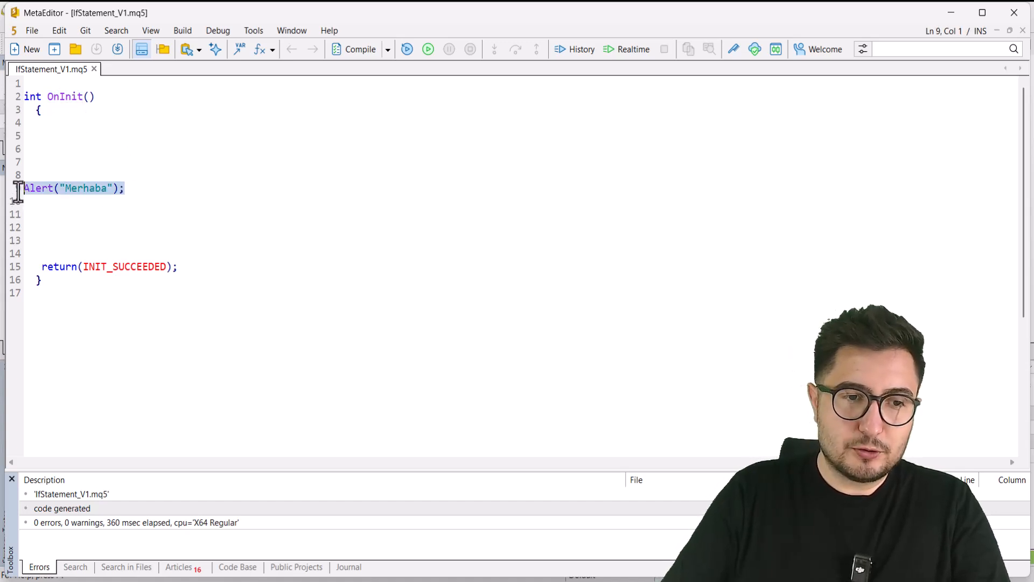
pyautogui.press('Delete')
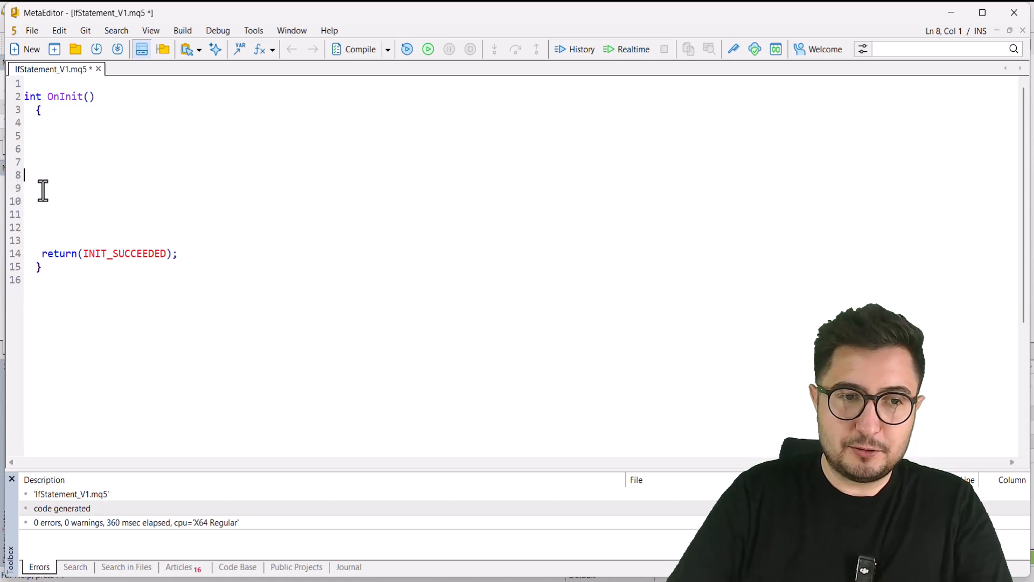
pyautogui.click(36, 83)
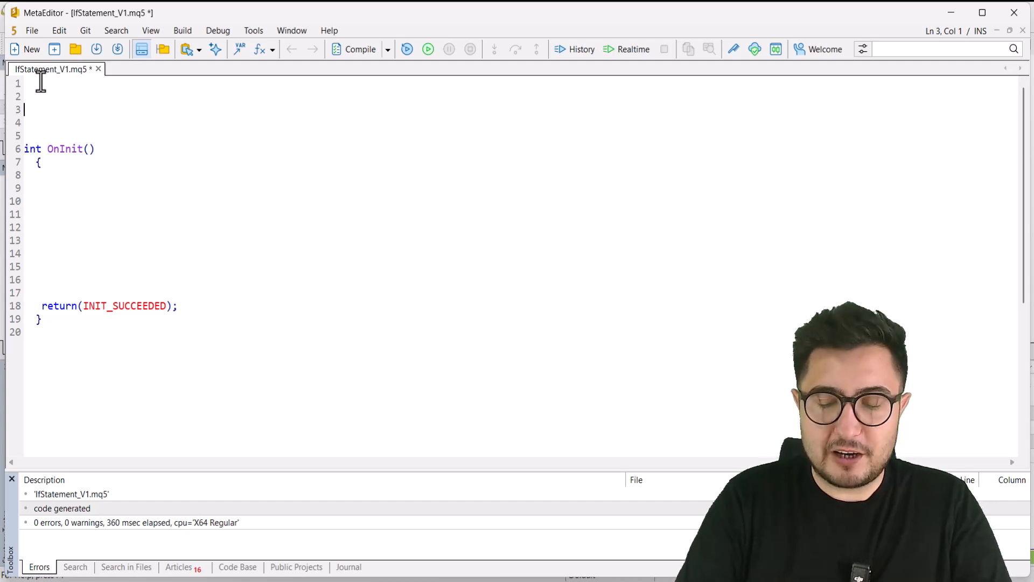
# Add #include <Trade\trade.mqh> and declare a CTrade trade object above OnInit
pyautogui.write('#include <')
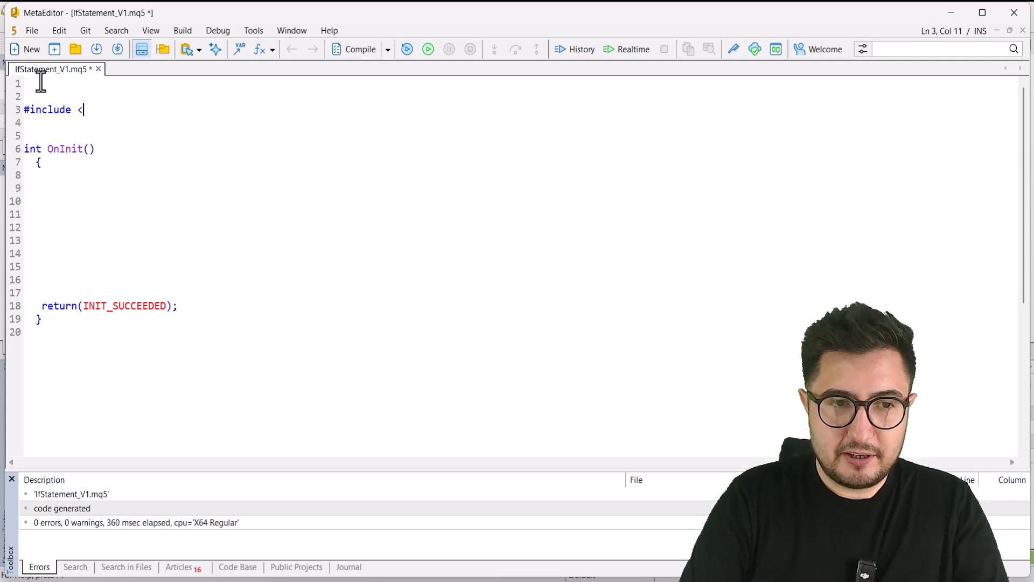
pyautogui.write('Trade\\trade.mqh>')
pyautogui.click(520, 122)
pyautogui.write('Trade trade')
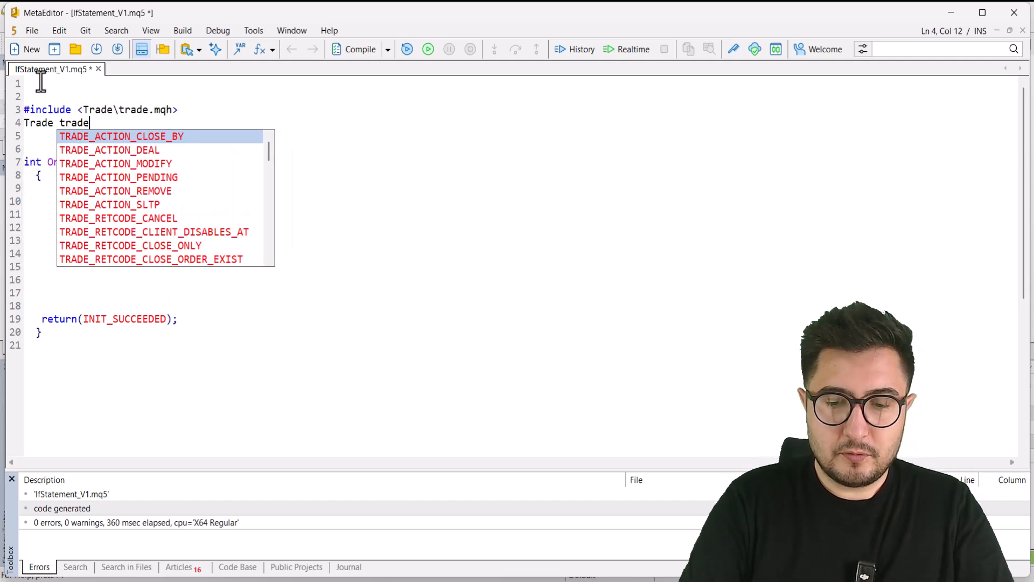
pyautogui.write(';')
pyautogui.click(520, 241)
pyautogui.write('t')
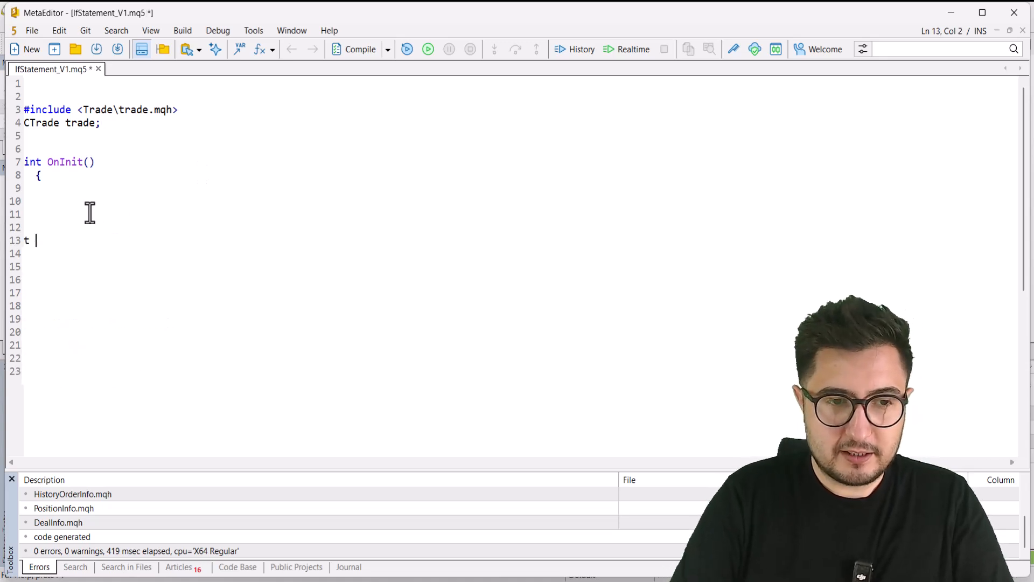
# Write trade.Buy(1,NULL,SymbolInfoDouble(NULL,SYMBOL_ASK),0,0,"Test1"); in OnInit, then save and compile
pyautogui.write('rade.Buy(')
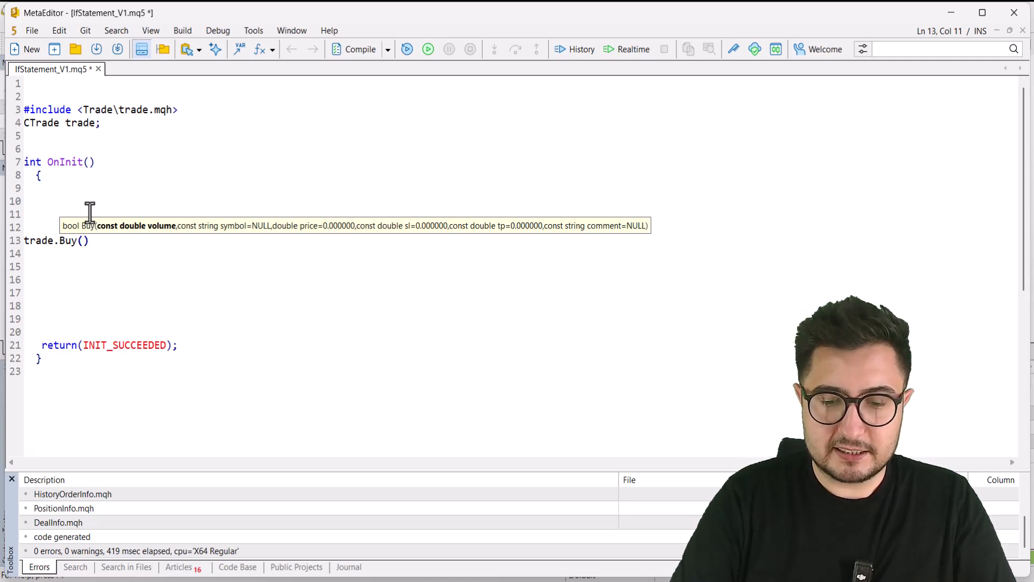
pyautogui.write('1,NULL')
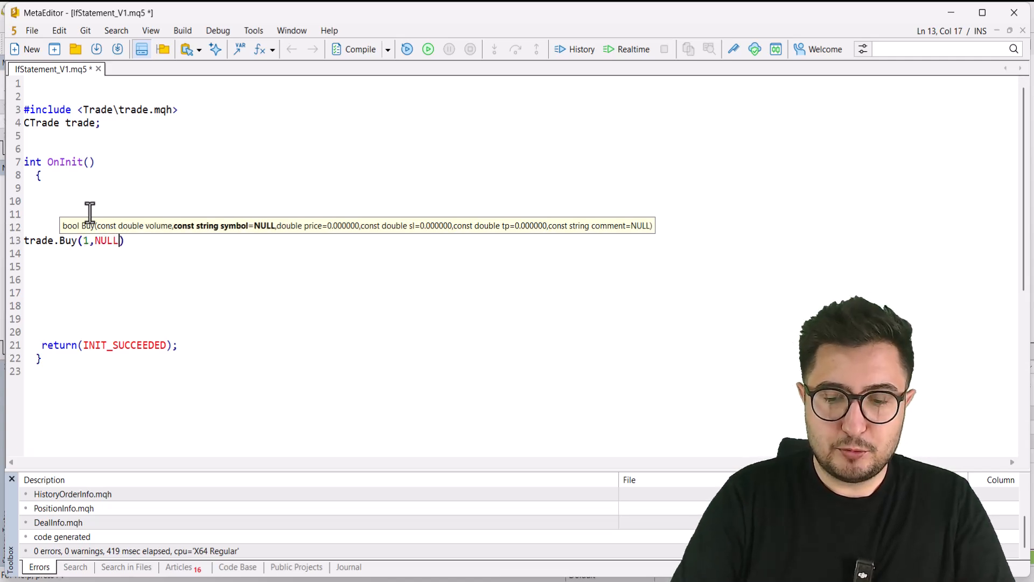
pyautogui.write(',')
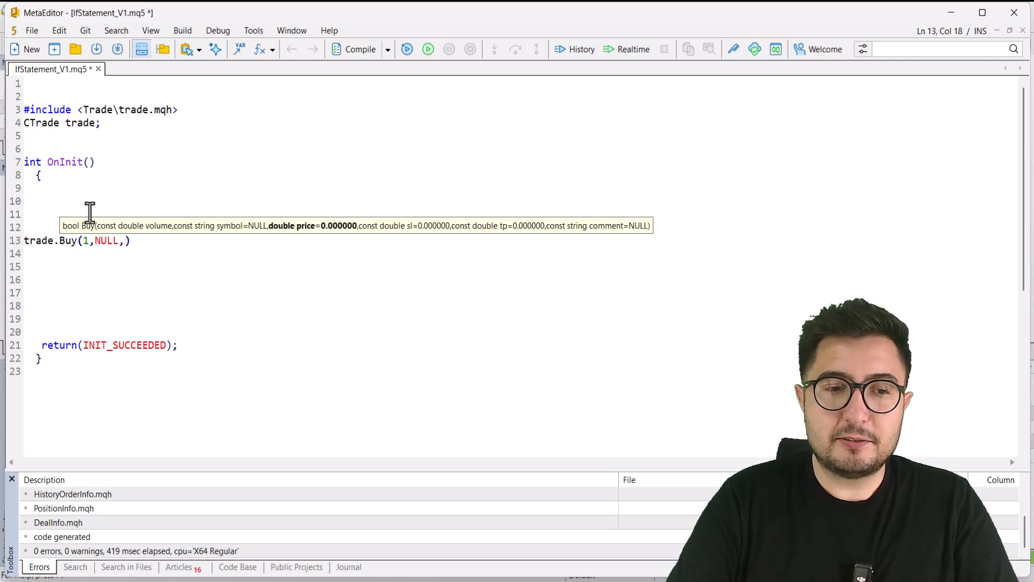
pyautogui.write('SymbolInfoDouble(')
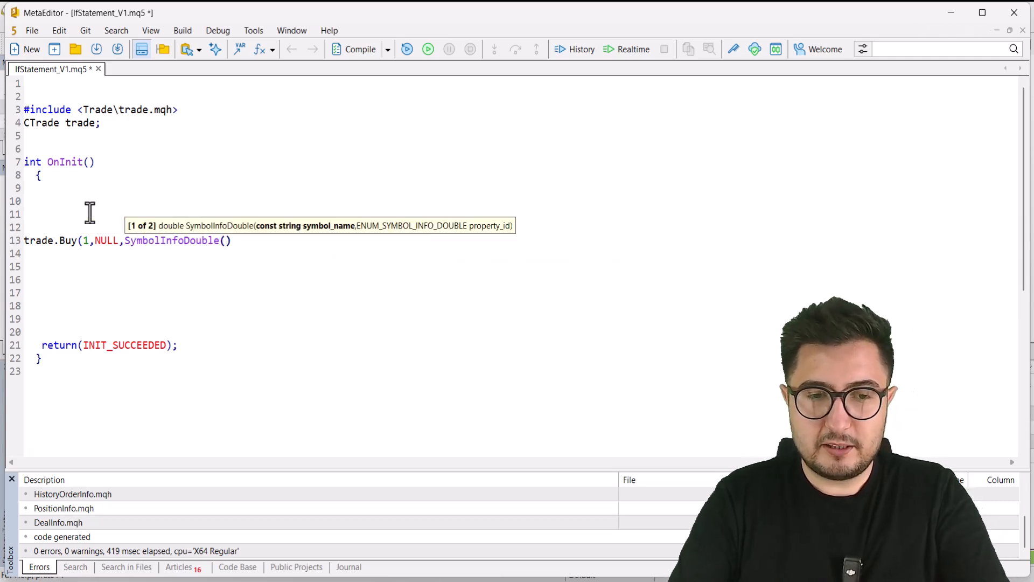
pyautogui.write('NULL')
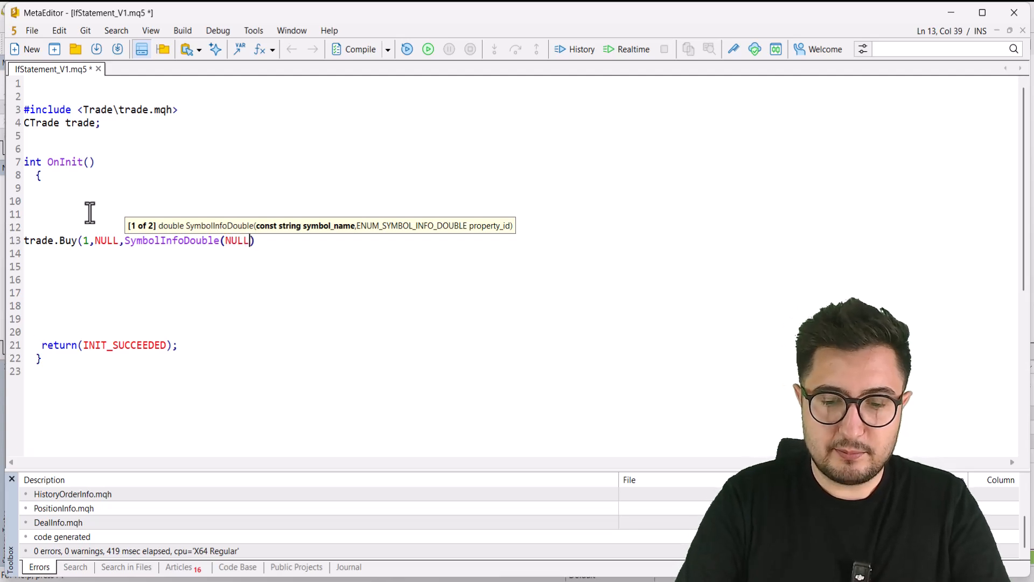
pyautogui.write(',SYMBOL_ASK')
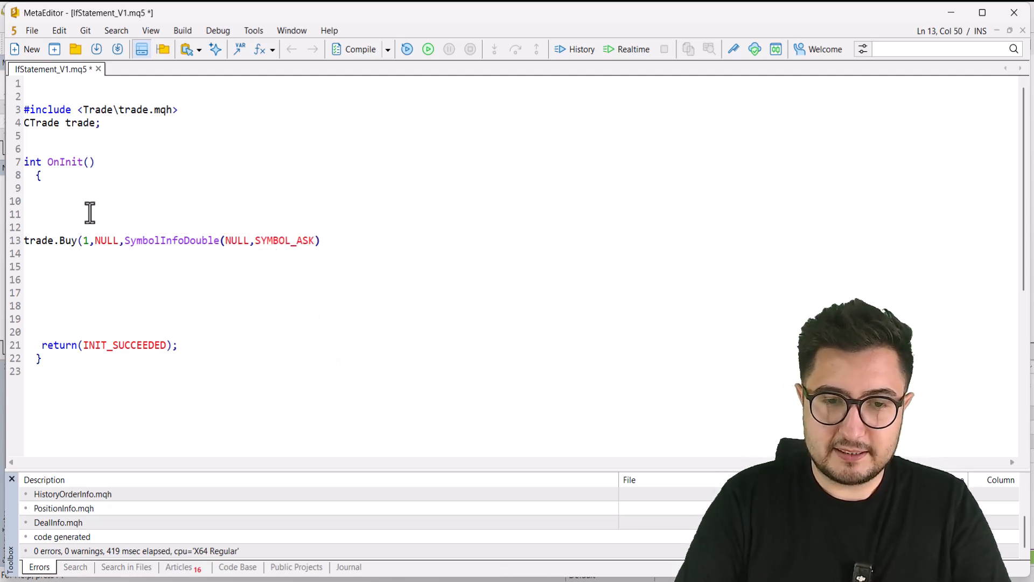
pyautogui.write(',')
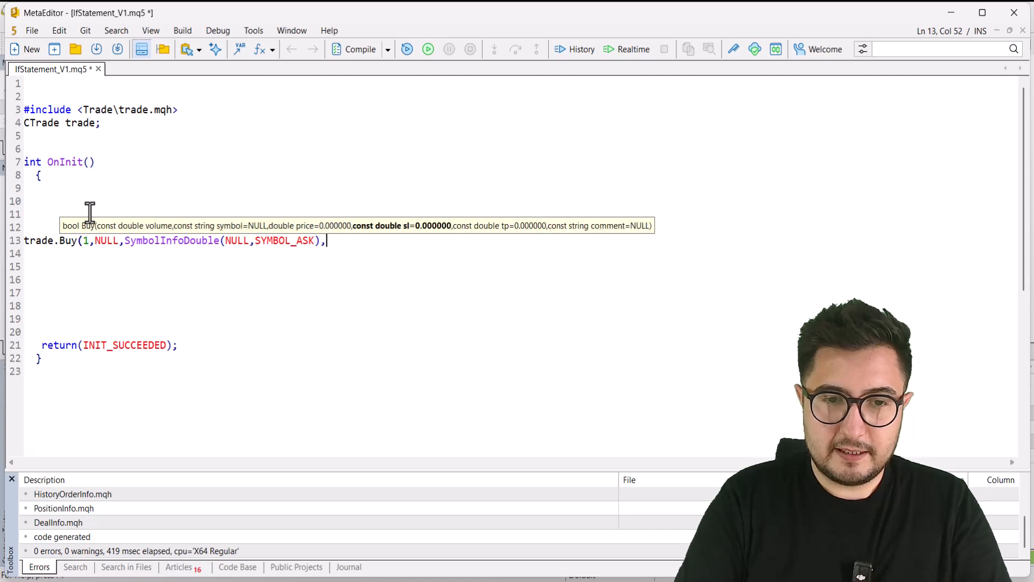
pyautogui.write('0')
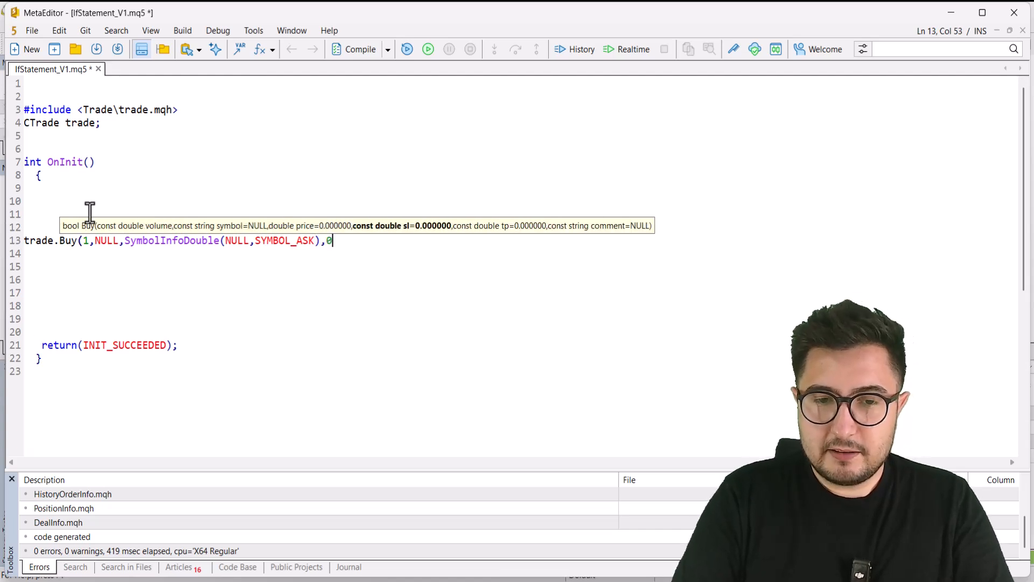
pyautogui.write('0,')
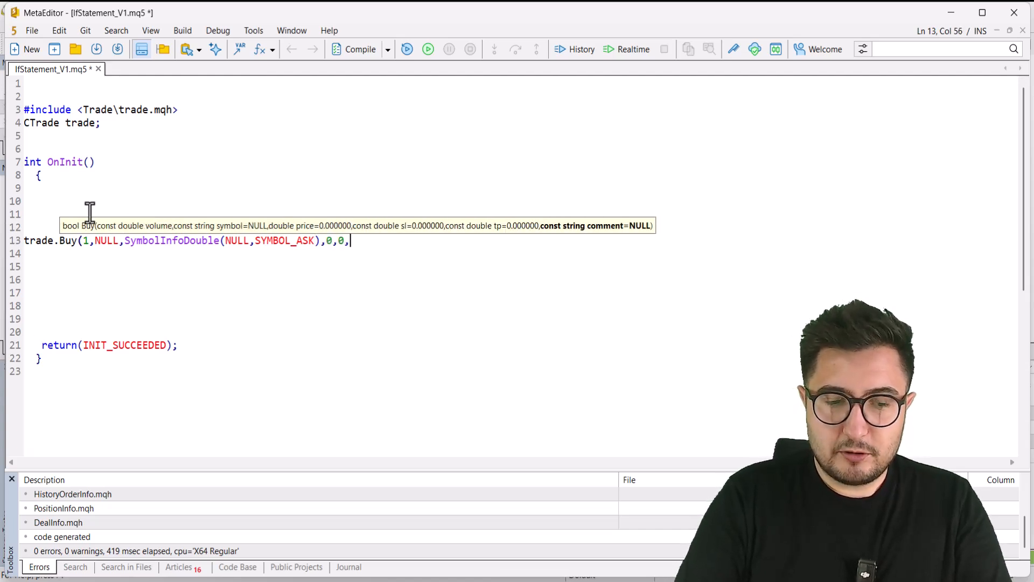
pyautogui.write('"')
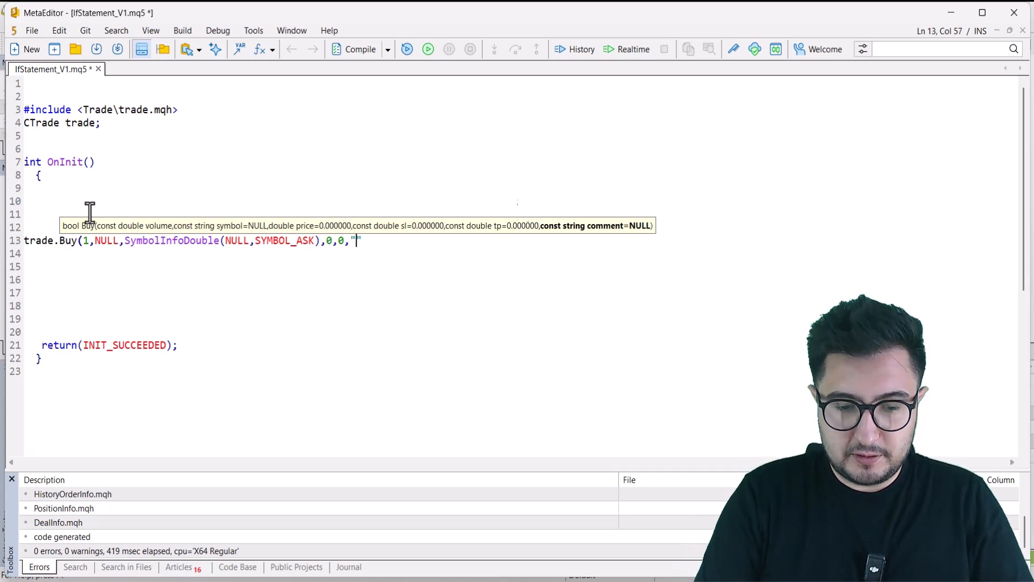
pyautogui.write('Test1')
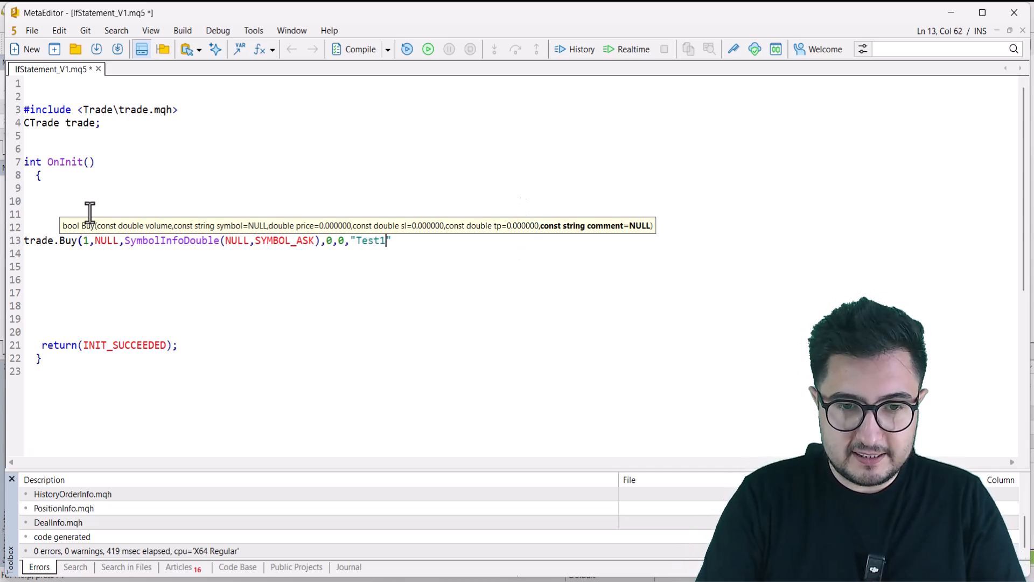
pyautogui.write('")')
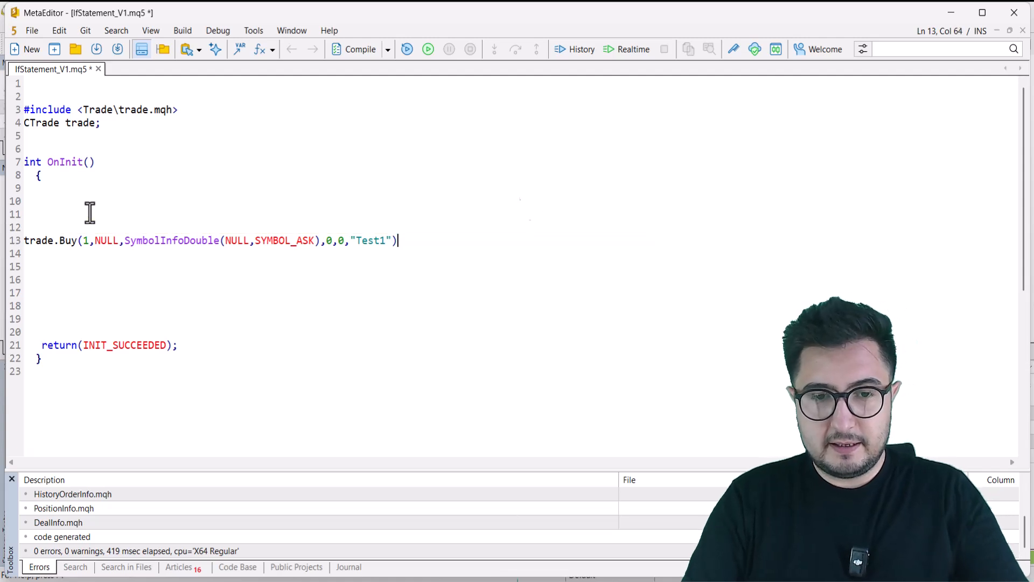
pyautogui.write(';')
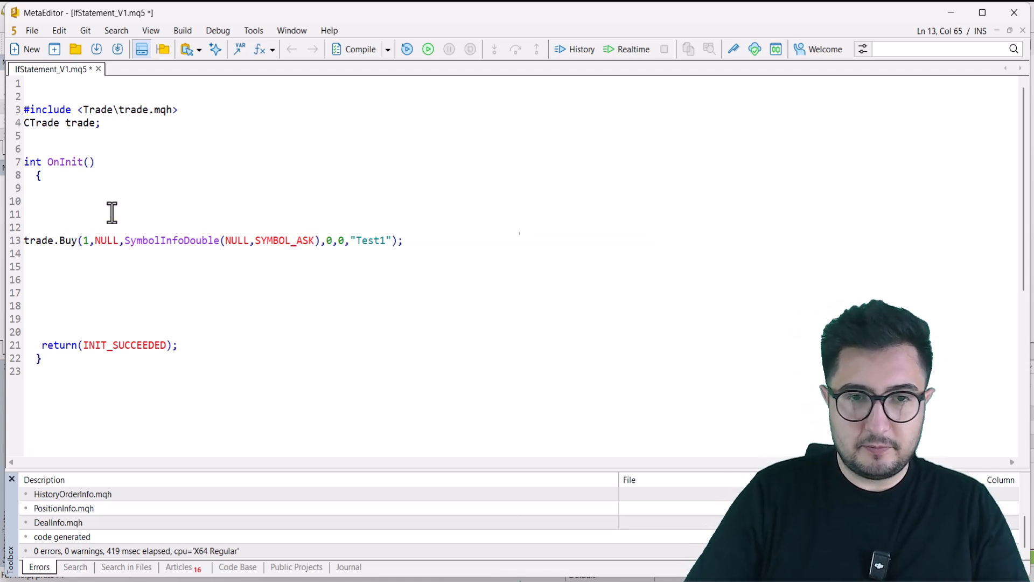
pyautogui.press('ctrl+s')
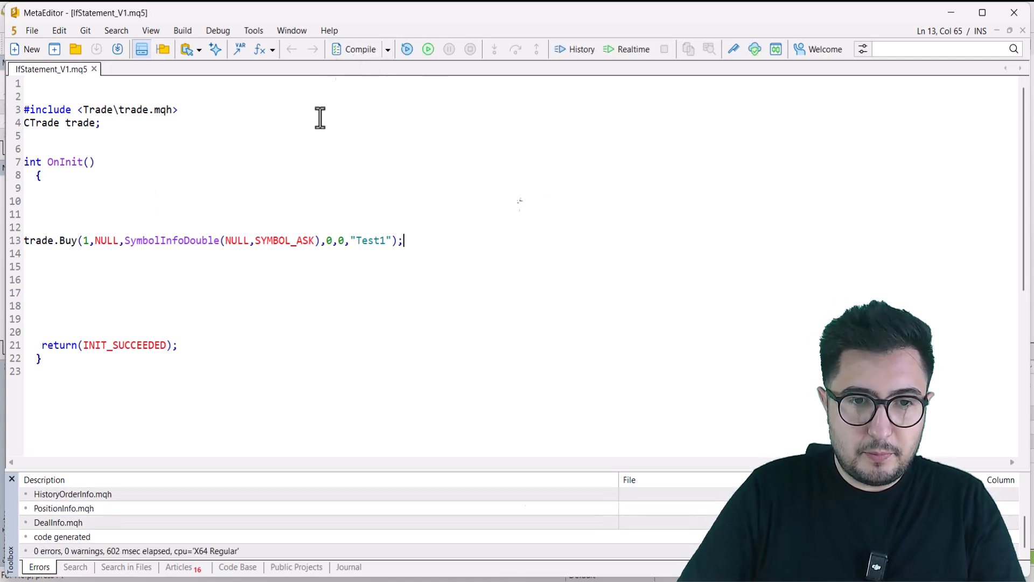
pyautogui.moveTo(221, 478)
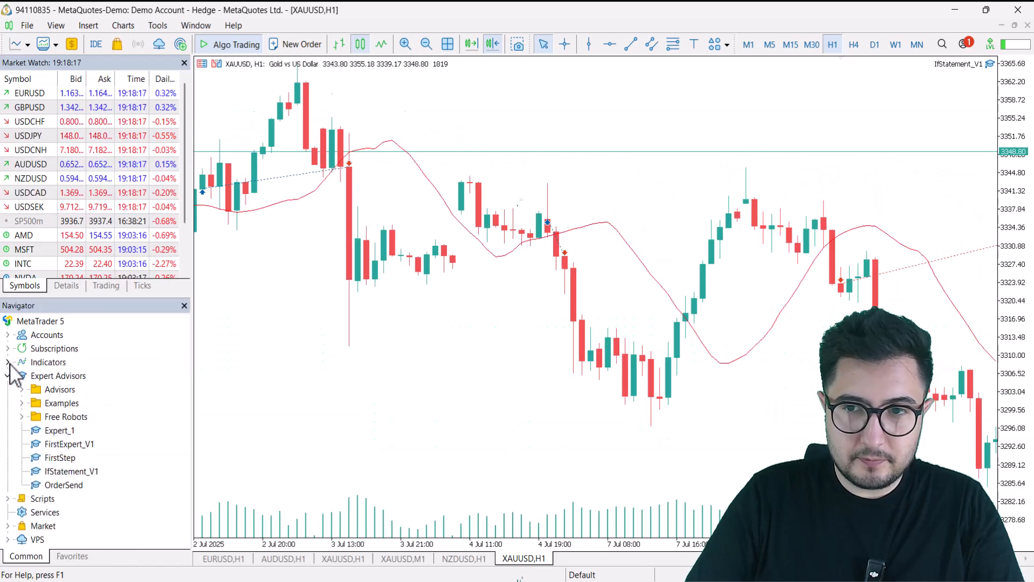
# Return to MetaTrader 5 and close the pending order details window
pyautogui.click(87, 24)
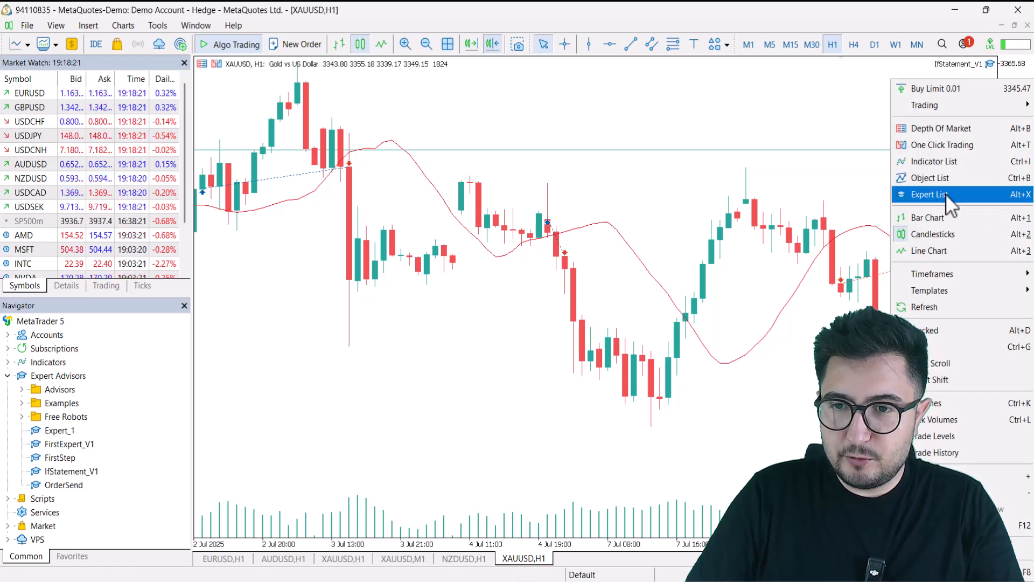
pyautogui.click(930, 194)
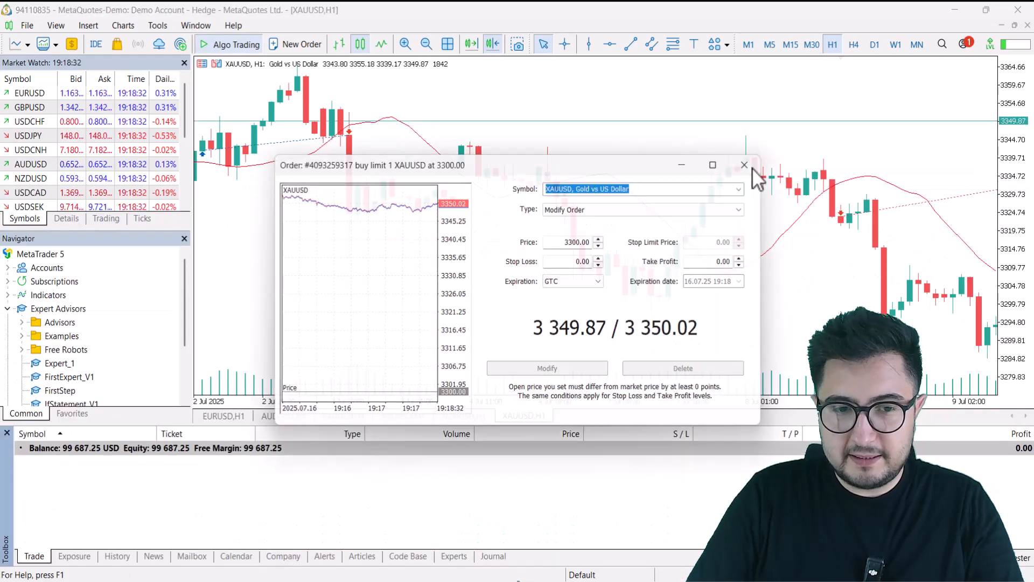
pyautogui.click(744, 165)
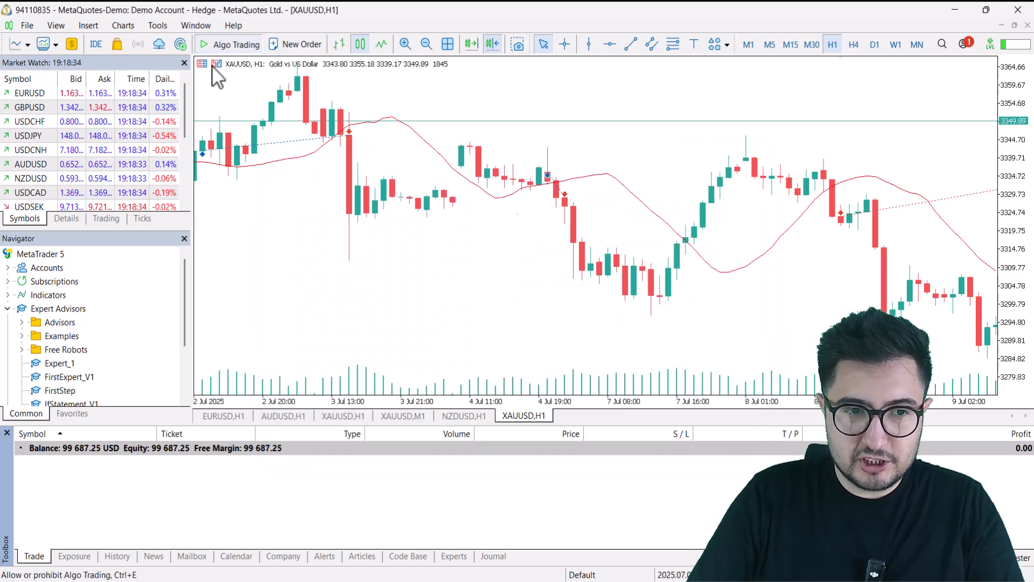
# Run IfStatement_V1 on the gold chart with algo trading allowed, opening a 1-lot Test1 buy
pyautogui.click(71, 363)
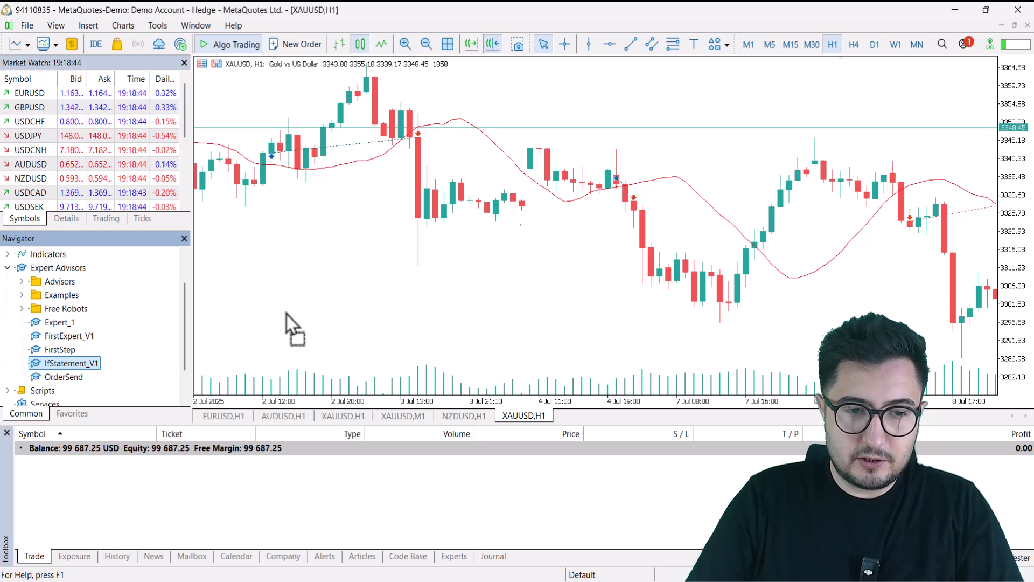
pyautogui.doubleClick(71, 363)
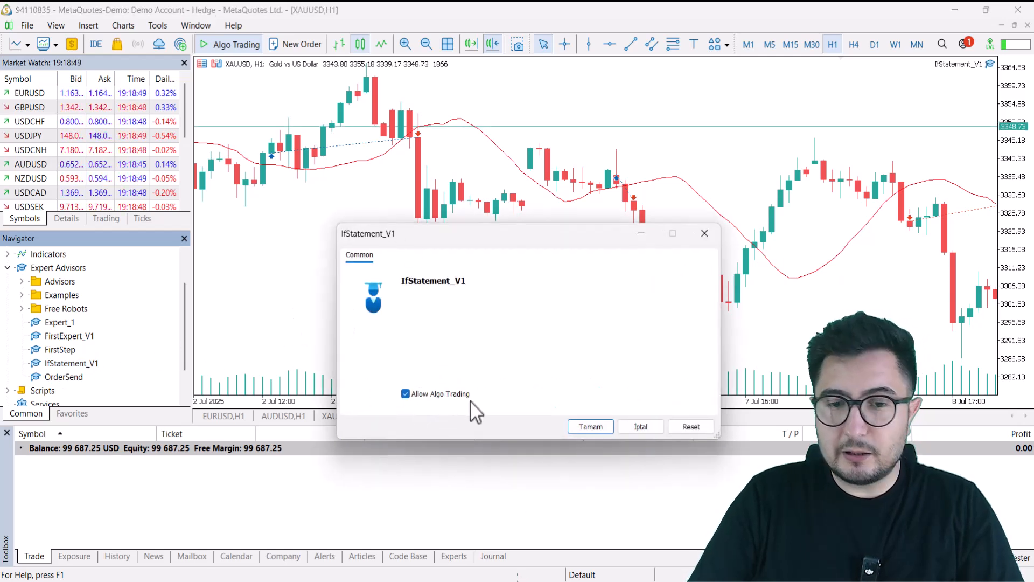
pyautogui.click(589, 427)
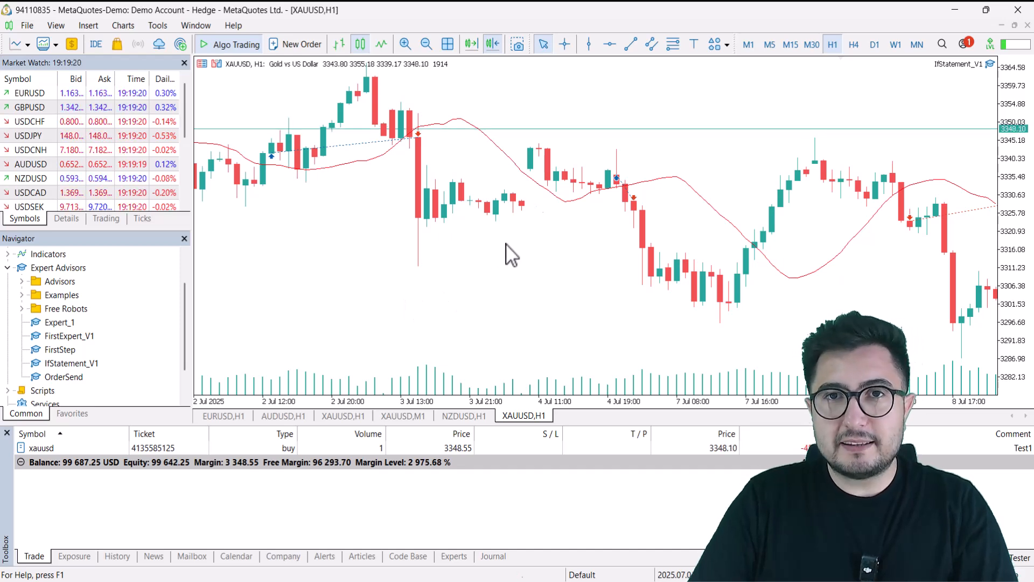
pyautogui.moveTo(550, 208)
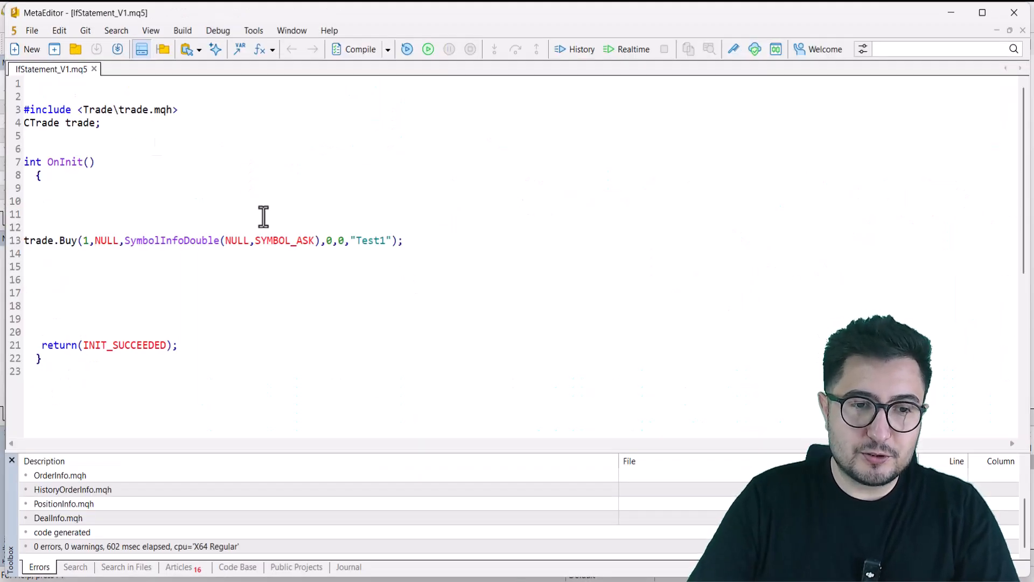
# Declare int a=1; and int b=2; in OnInit above the trade.Buy call
pyautogui.click(60, 213)
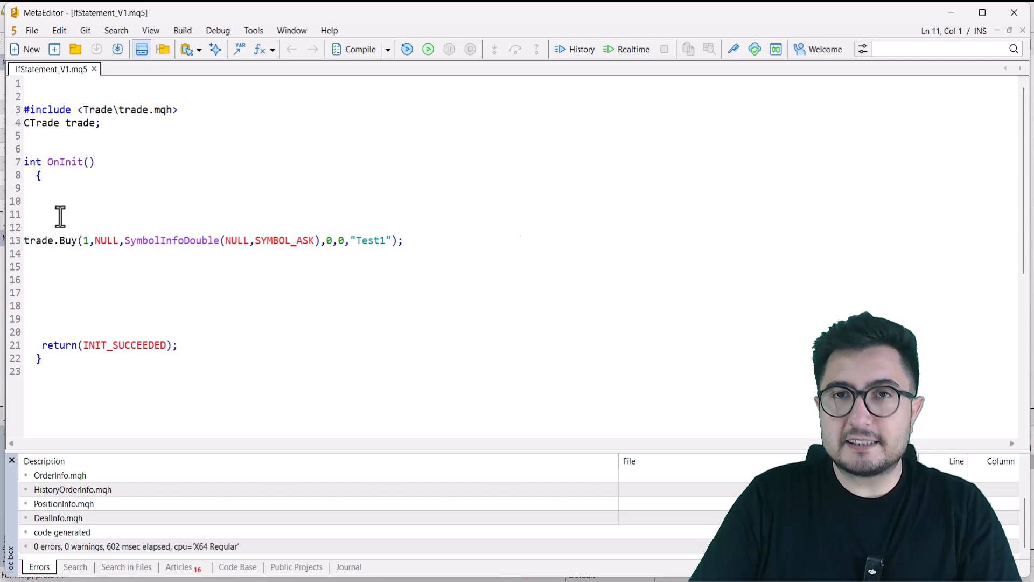
pyautogui.moveTo(99, 223)
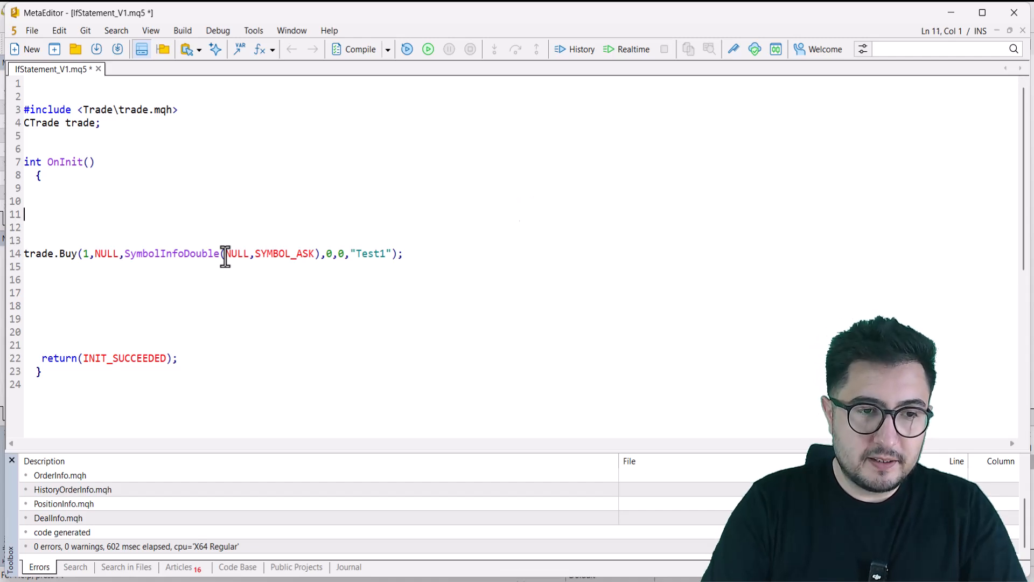
pyautogui.press('Enter')
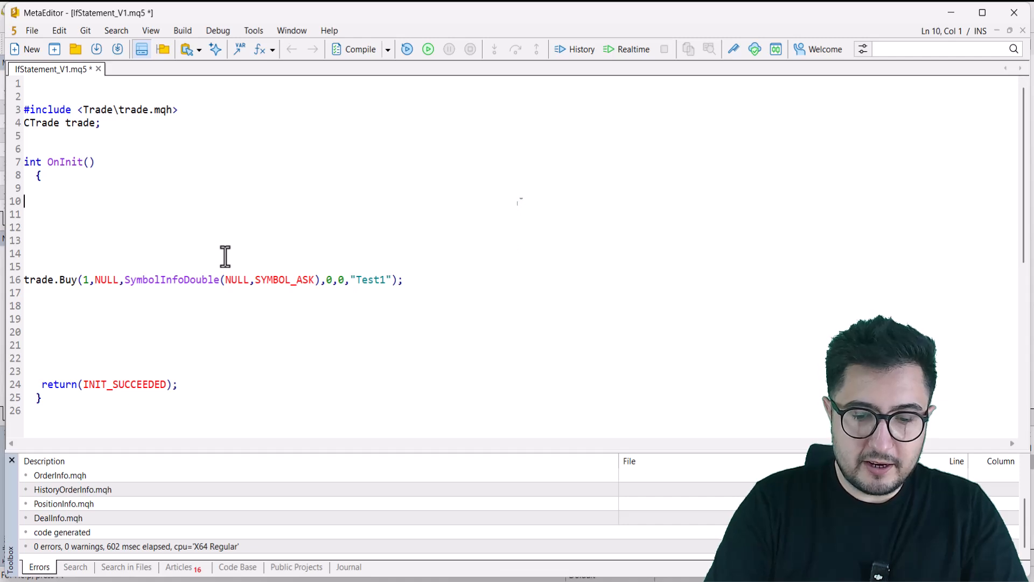
pyautogui.write('int a')
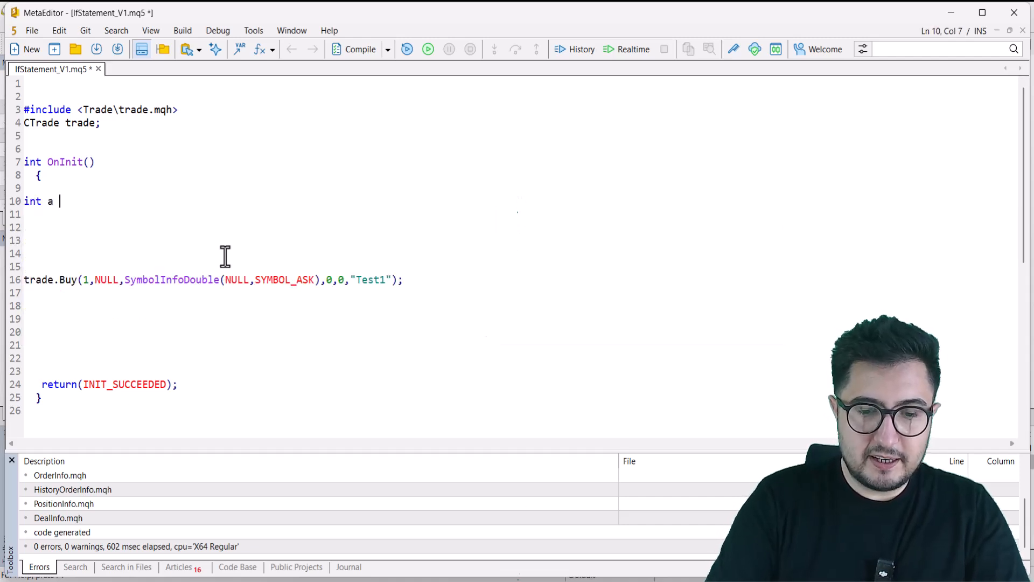
pyautogui.write('=1;')
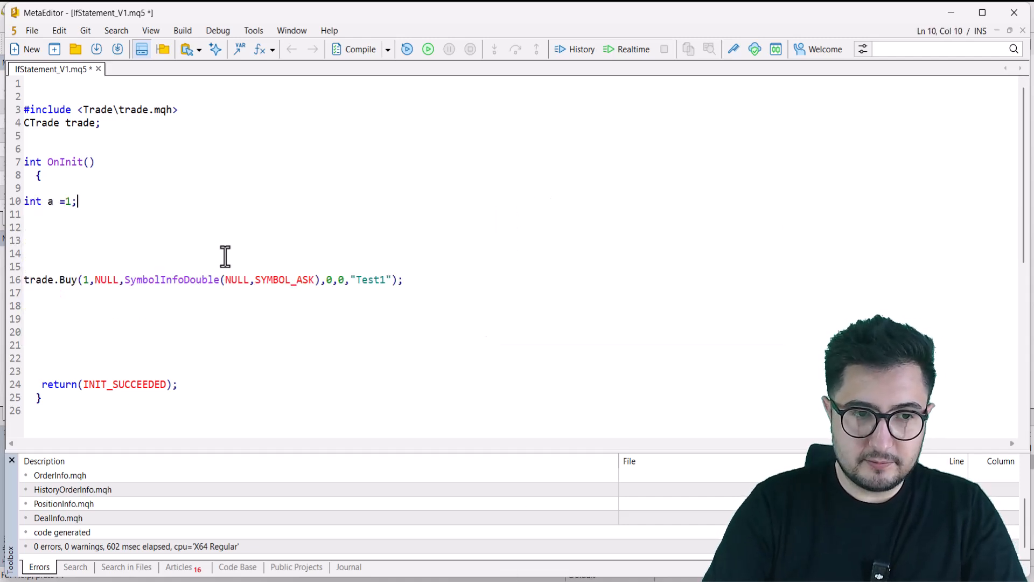
pyautogui.write('int')
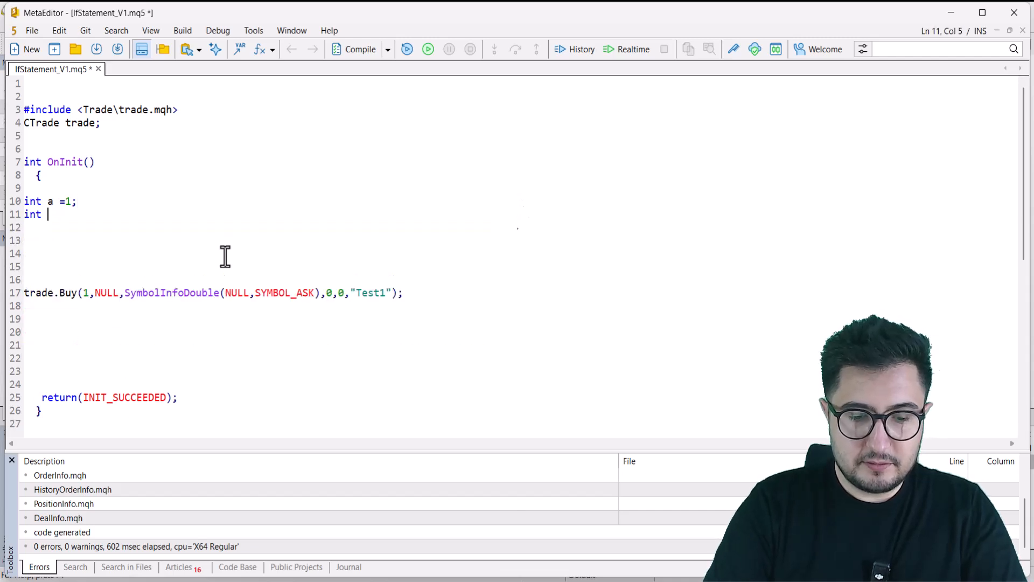
pyautogui.write('b=2;')
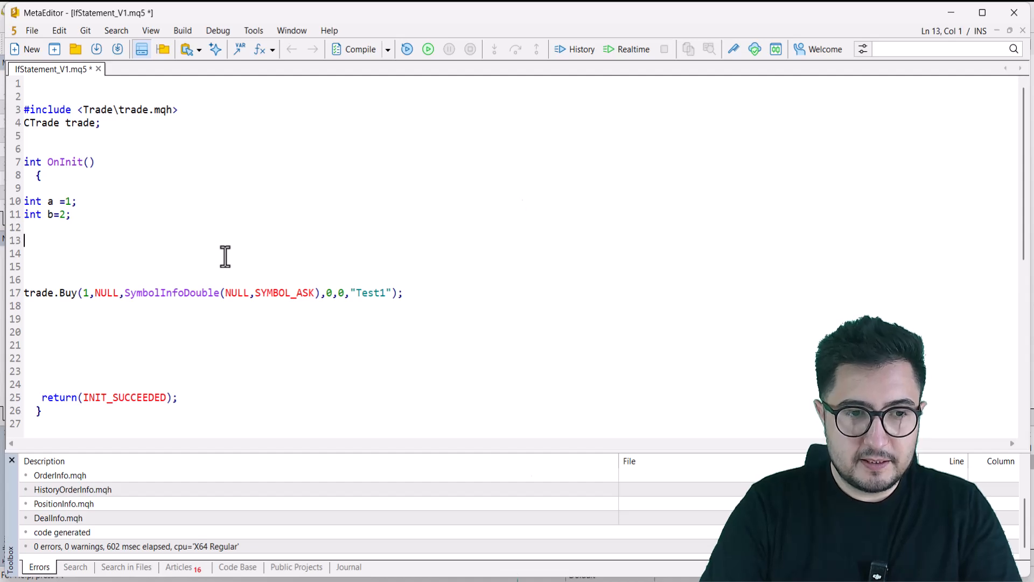
# Insert if(a>b) before trade.Buy so the buy runs only when a exceeds b
pyautogui.write('if')
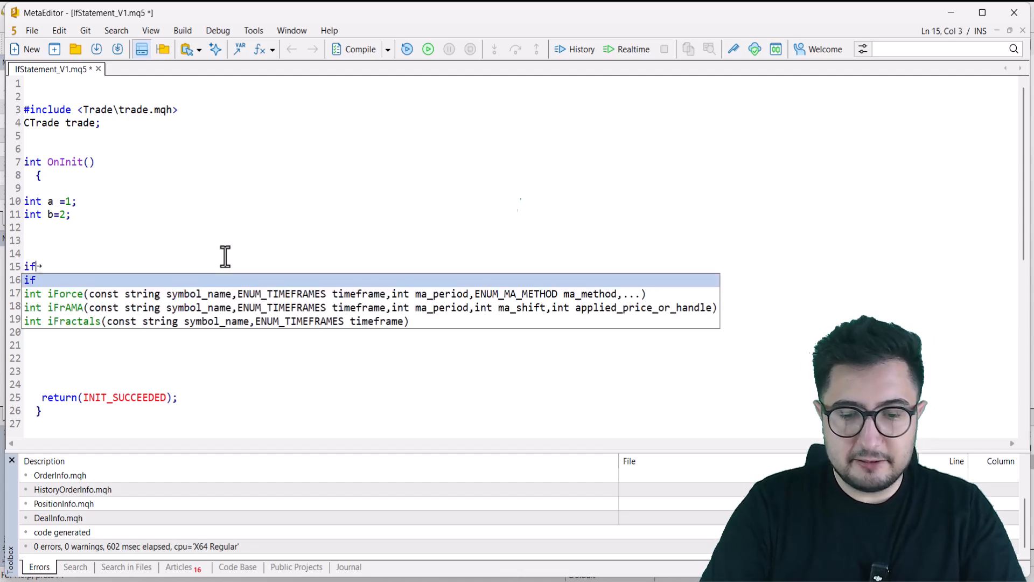
pyautogui.write('(a')
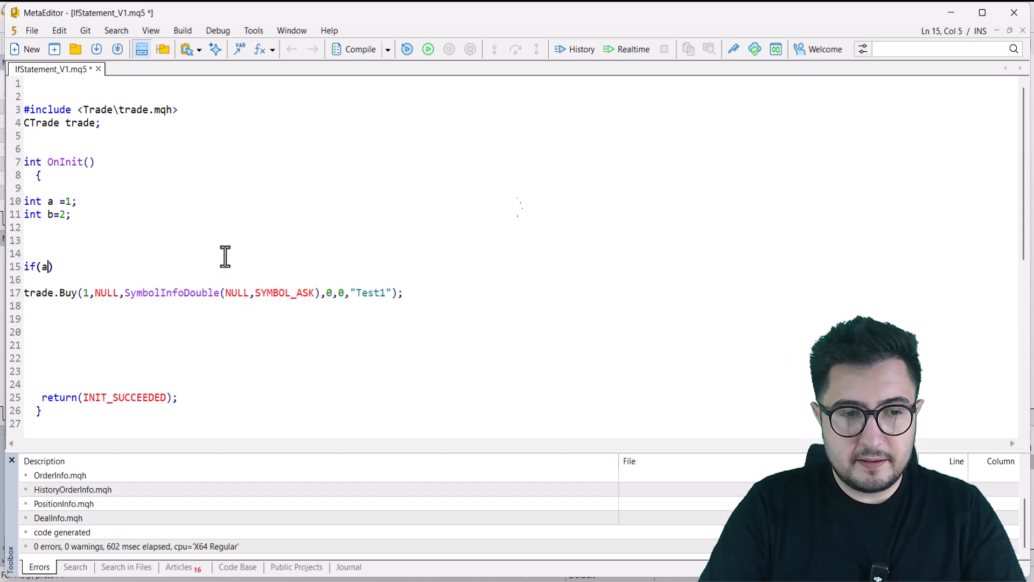
pyautogui.write('>')
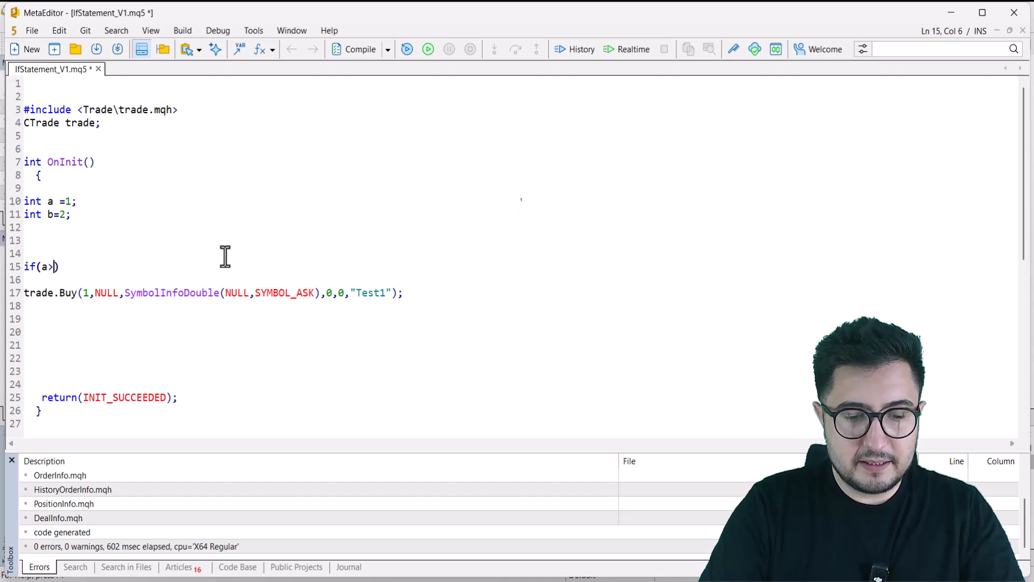
pyautogui.write('b')
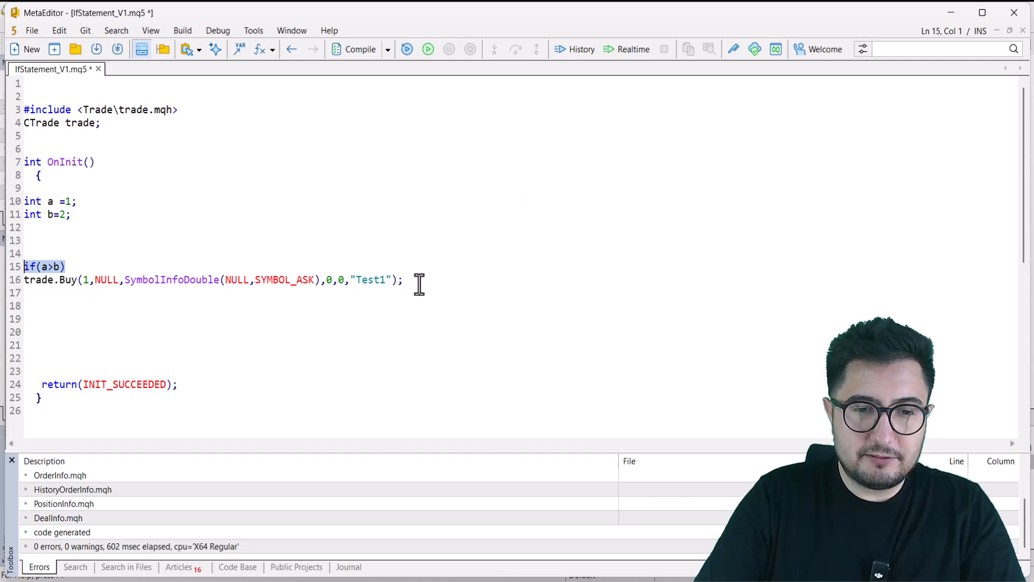
pyautogui.click(63, 280)
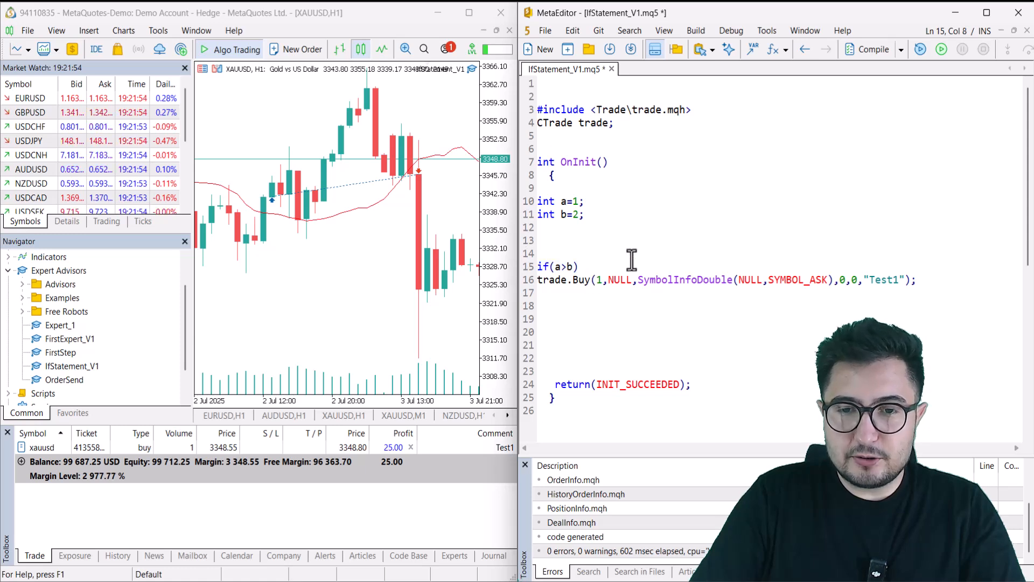
# Compile the expert advisor, then recompile after changing the declaration to int a=5
pyautogui.click(872, 49)
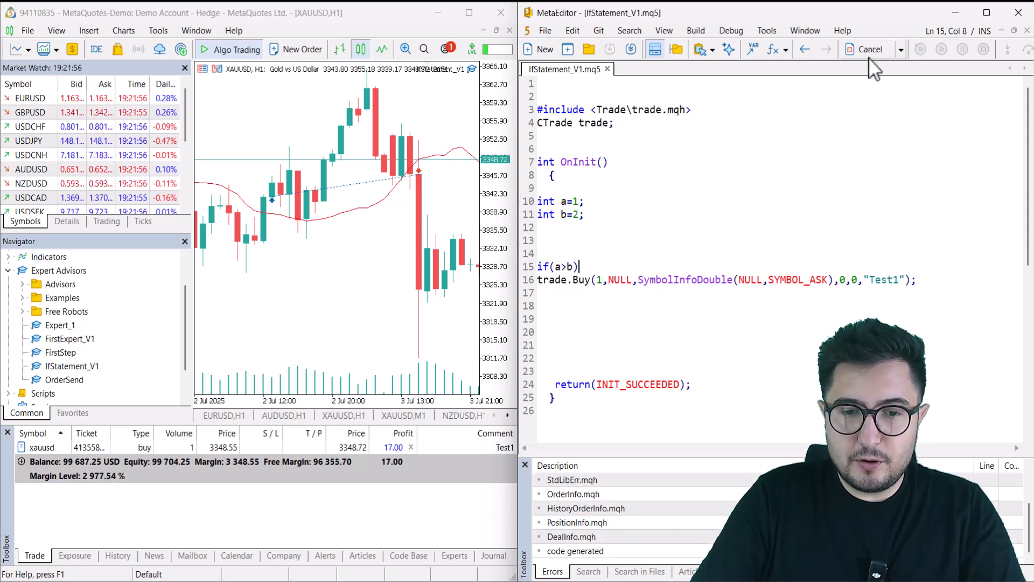
pyautogui.click(869, 48)
pyautogui.write('5')
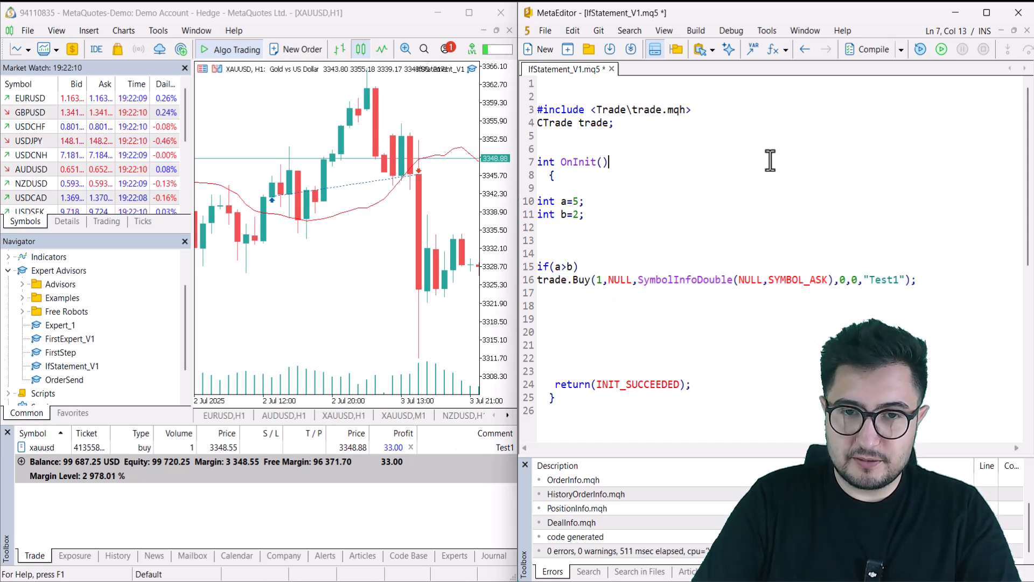
pyautogui.click(871, 48)
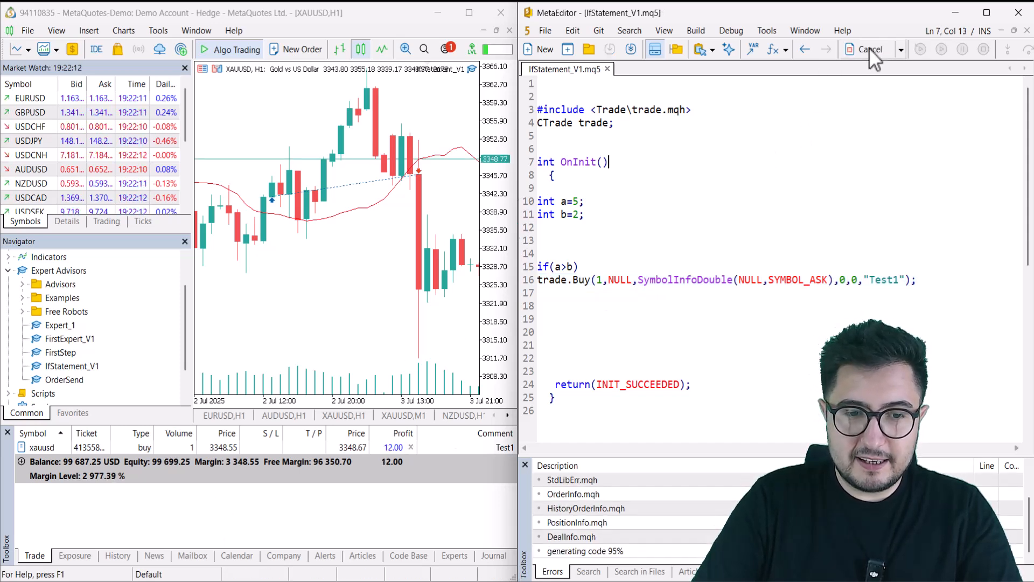
pyautogui.click(870, 49)
pyautogui.write('<')
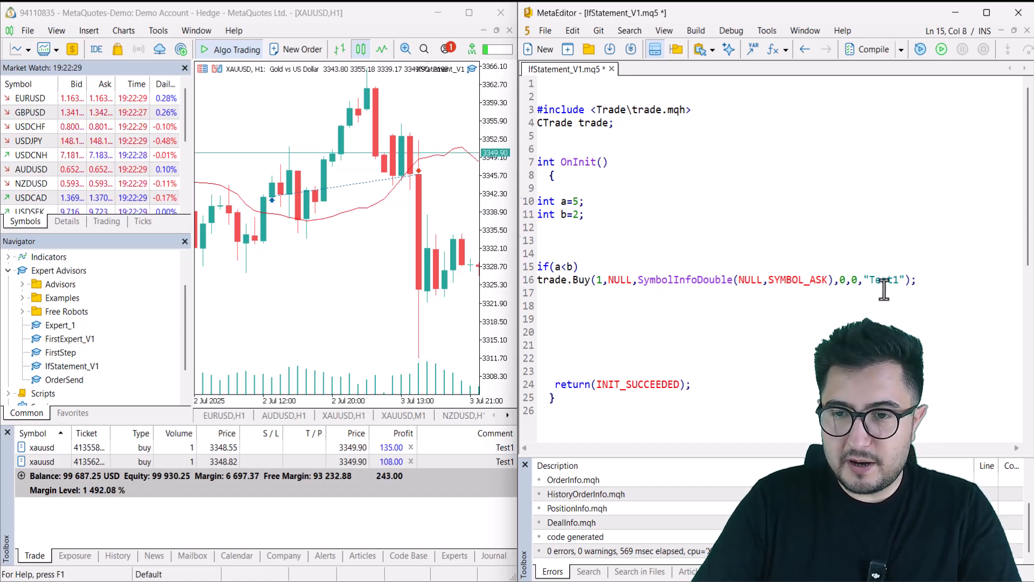
# Reverse the condition to if(a<b), reset a to 1 and recompile cleanly
pyautogui.click(874, 49)
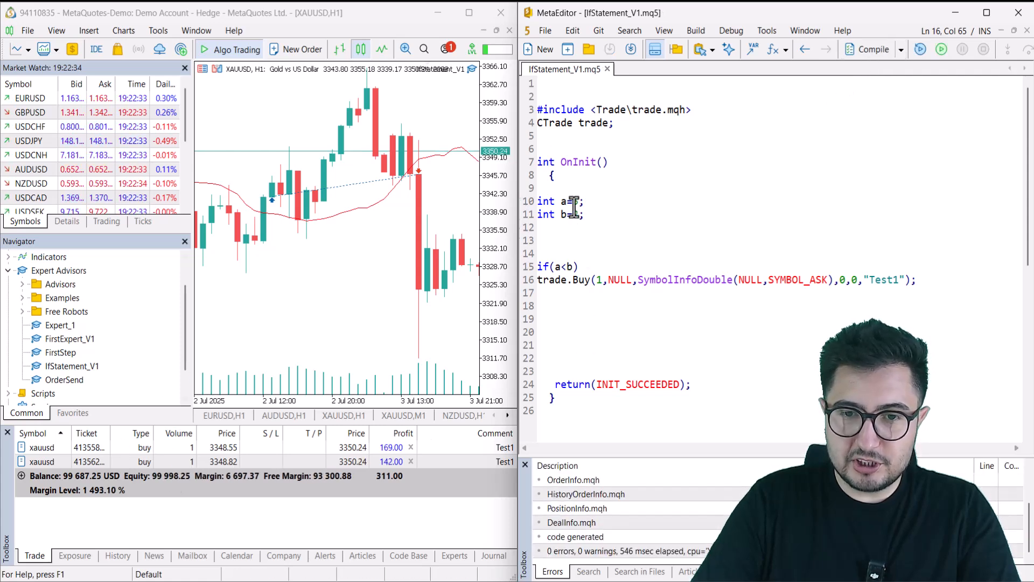
pyautogui.write('2')
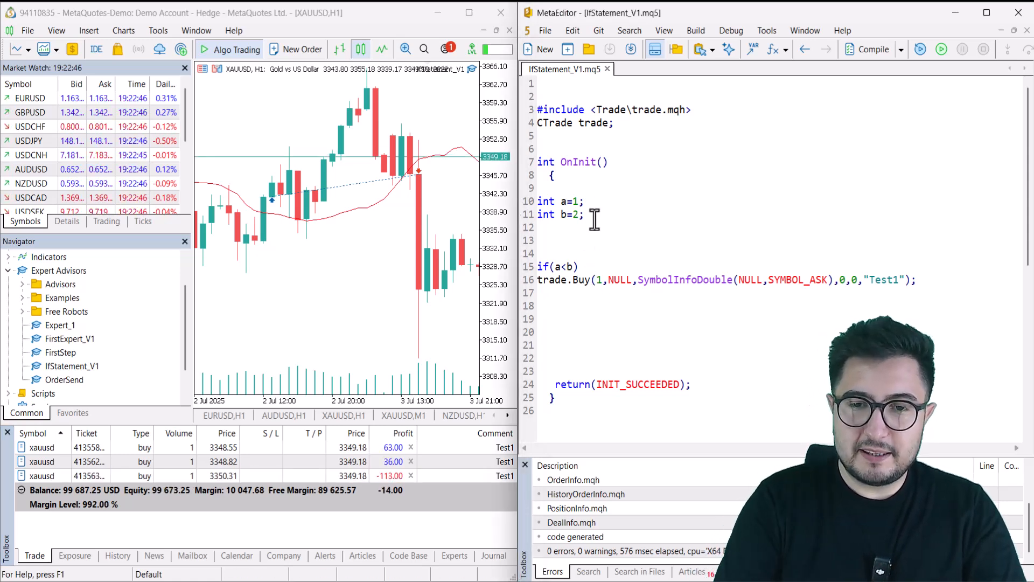
# Declare int c=5 without a semicolon, compile, and jump to the missing-semicolon error
pyautogui.write('i')
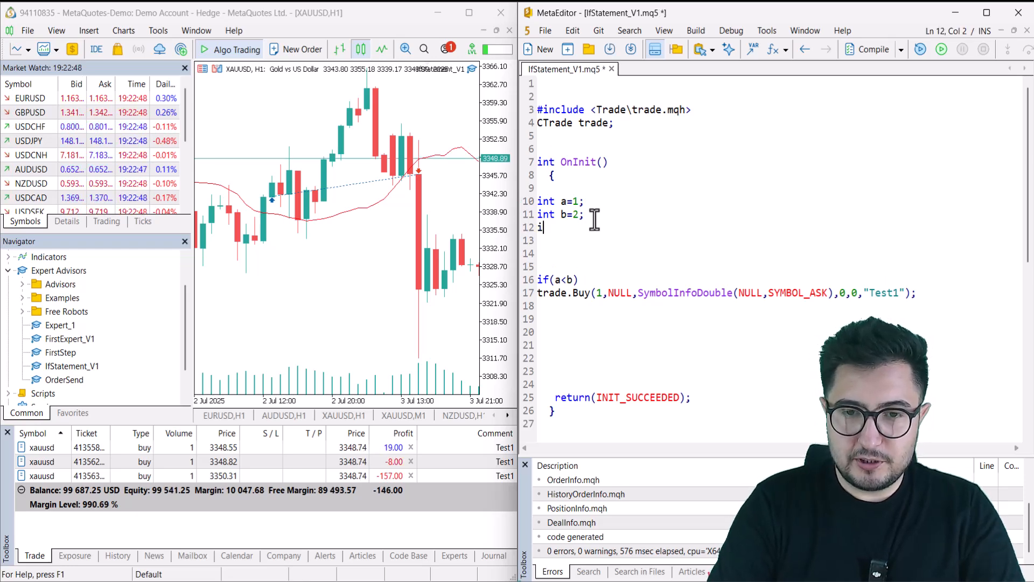
pyautogui.write('nt')
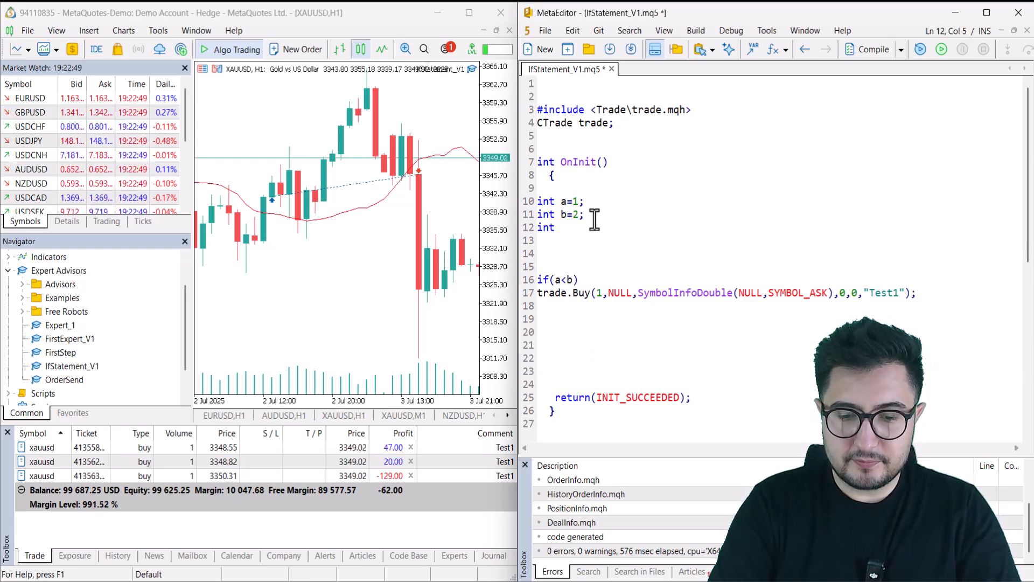
pyautogui.write('c=5')
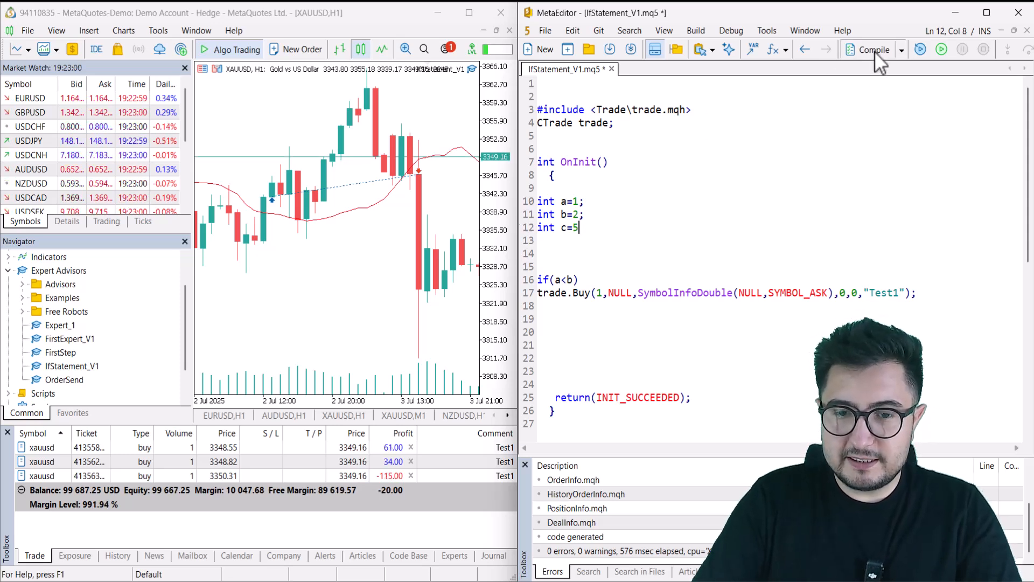
pyautogui.click(870, 49)
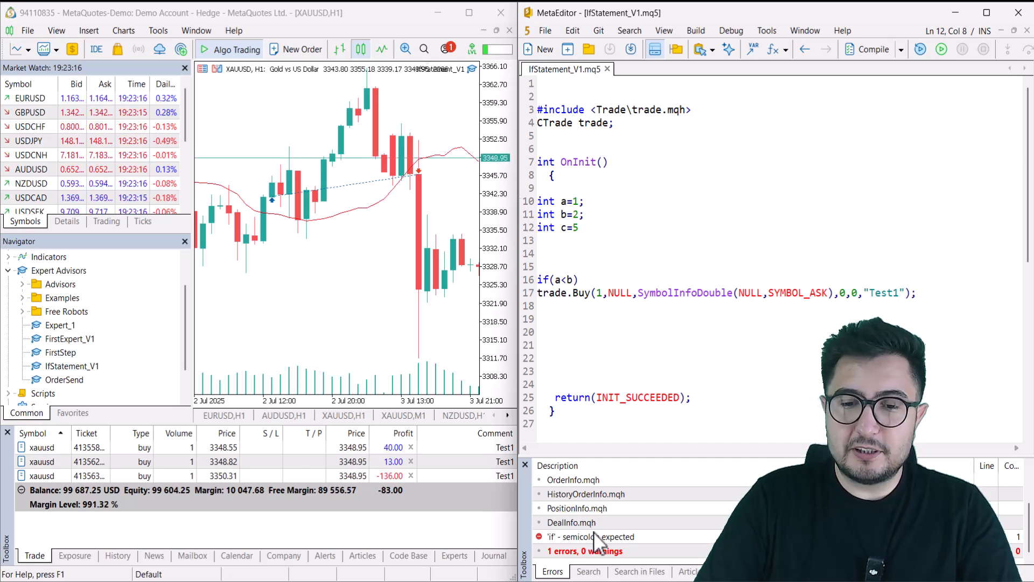
pyautogui.click(587, 536)
pyautogui.write(';')
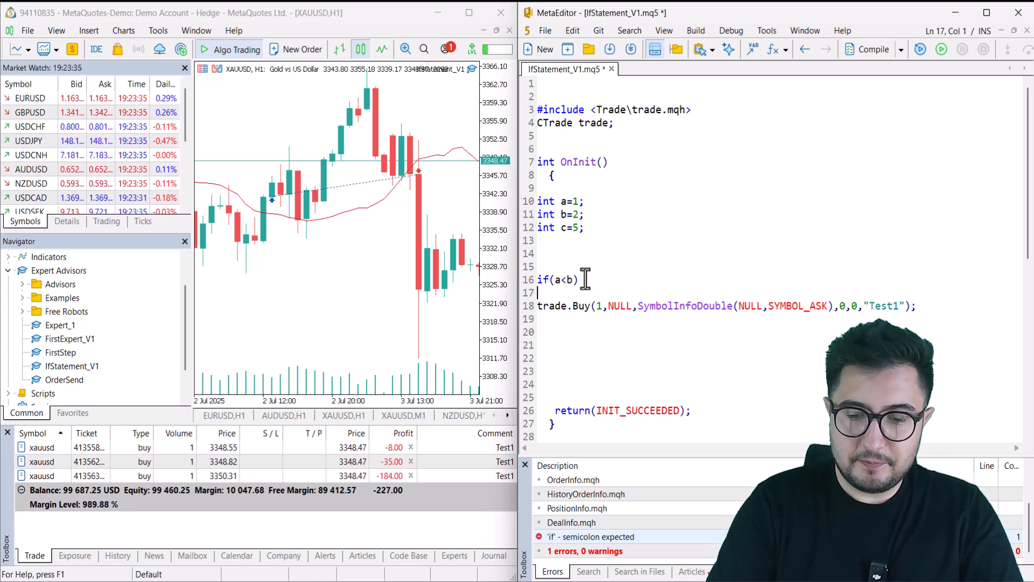
# Nest if(c>b) inside if(a<b) above the buy call and recompile with 0 errors
pyautogui.write('if()')
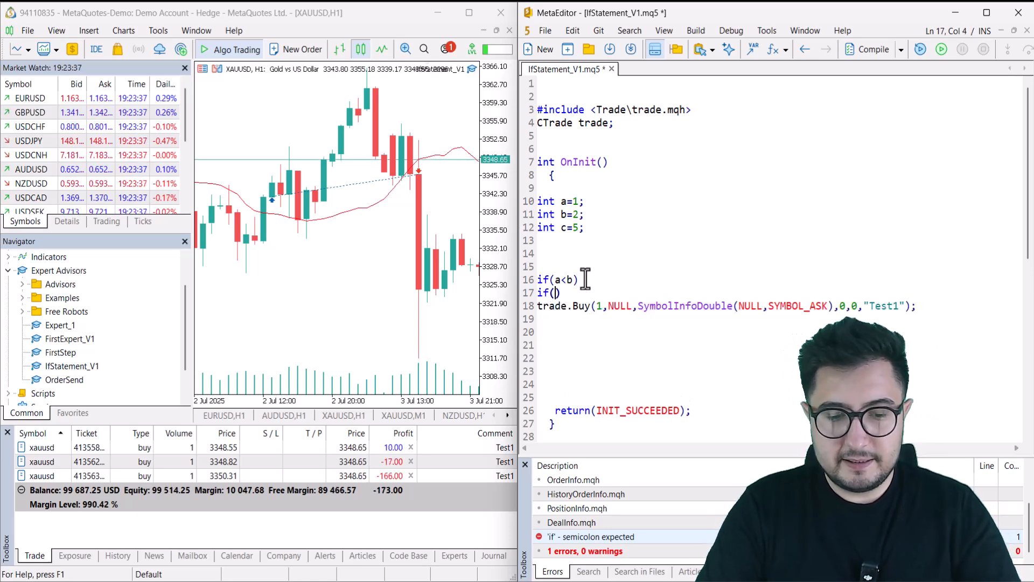
pyautogui.write('c>b')
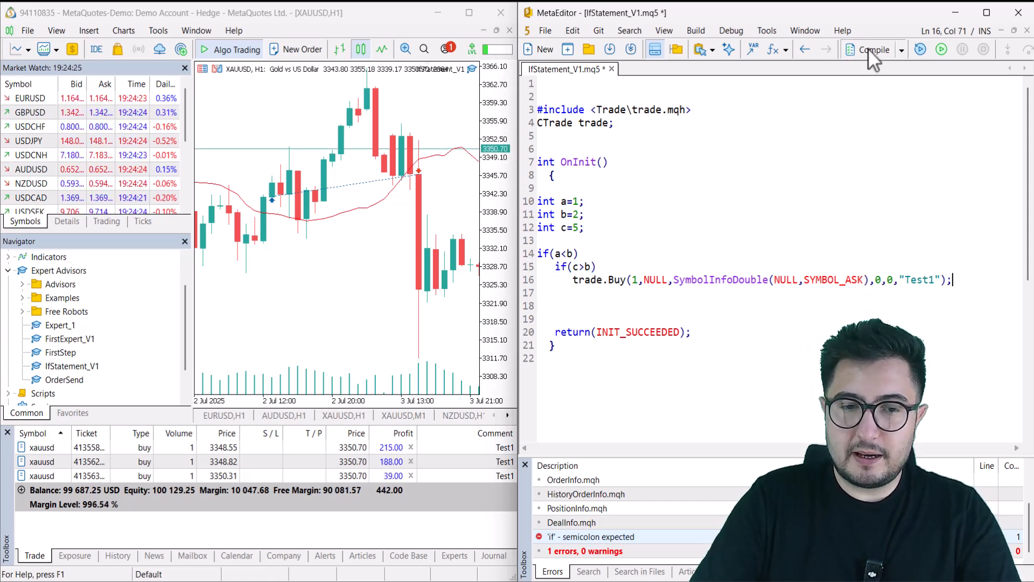
pyautogui.click(871, 49)
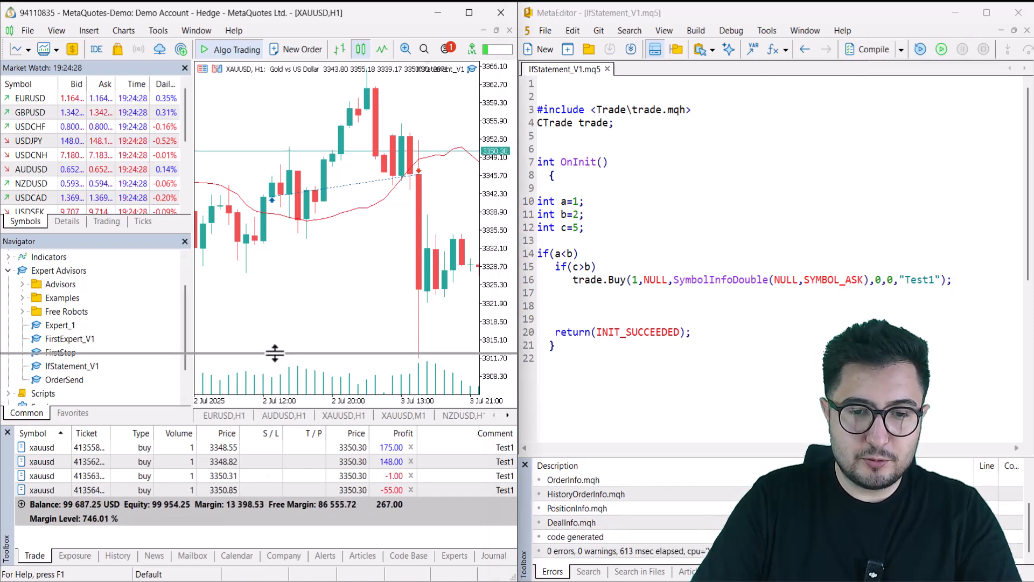
pyautogui.doubleClick(41, 447)
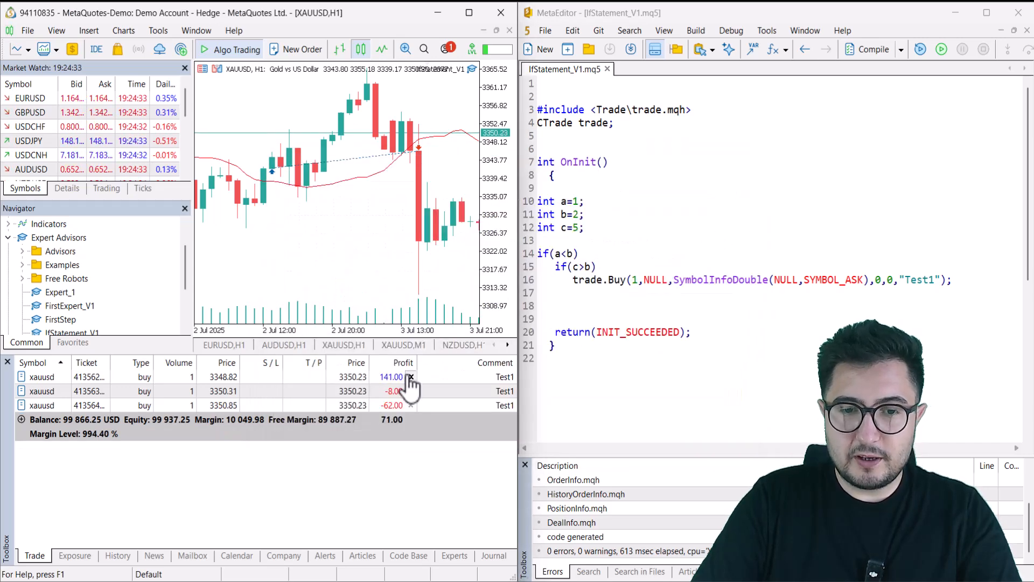
pyautogui.click(411, 377)
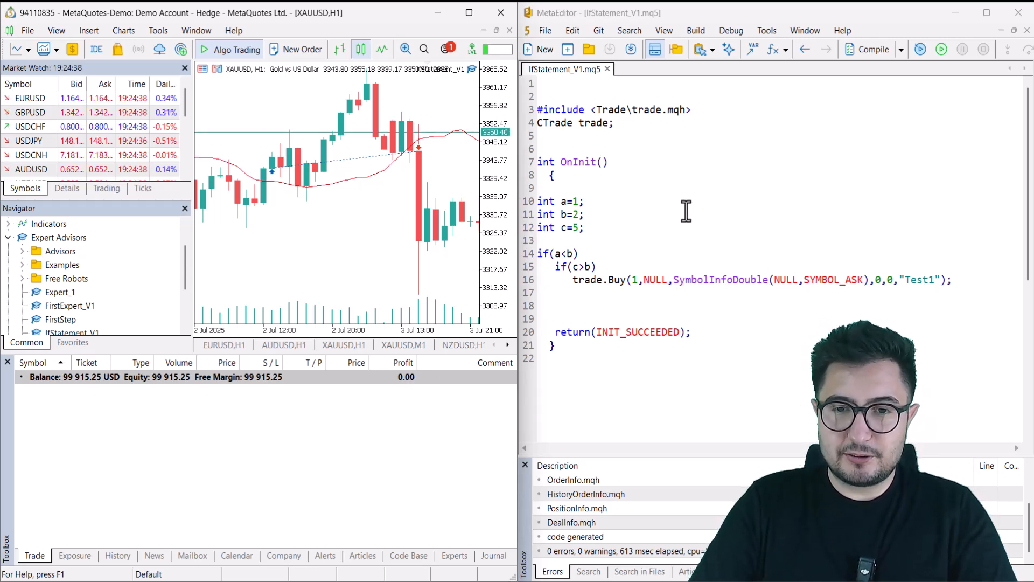
pyautogui.click(564, 253)
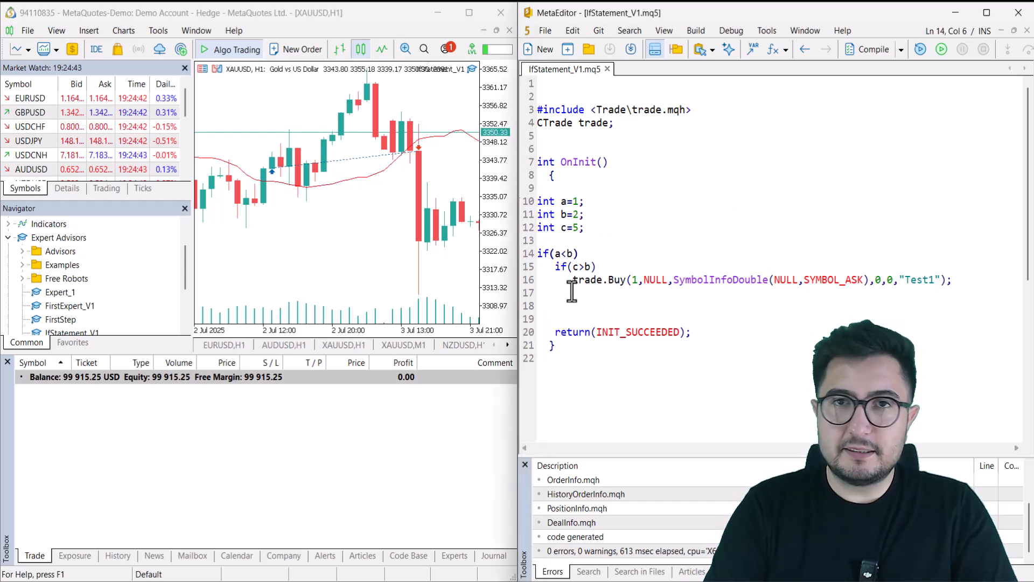
# Change the outer condition from a<b to a==b and compile
pyautogui.press('Backspace')
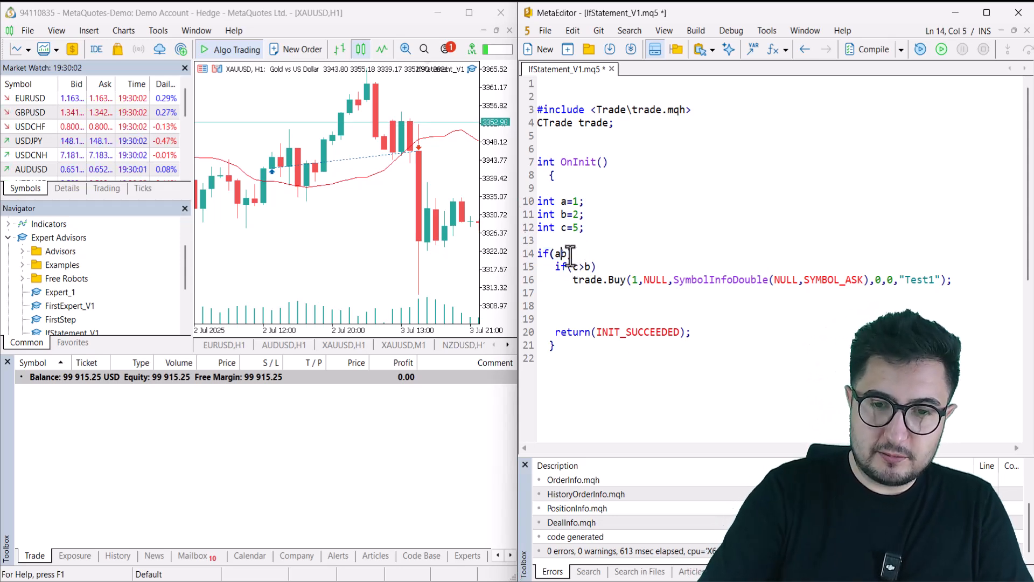
pyautogui.write('==')
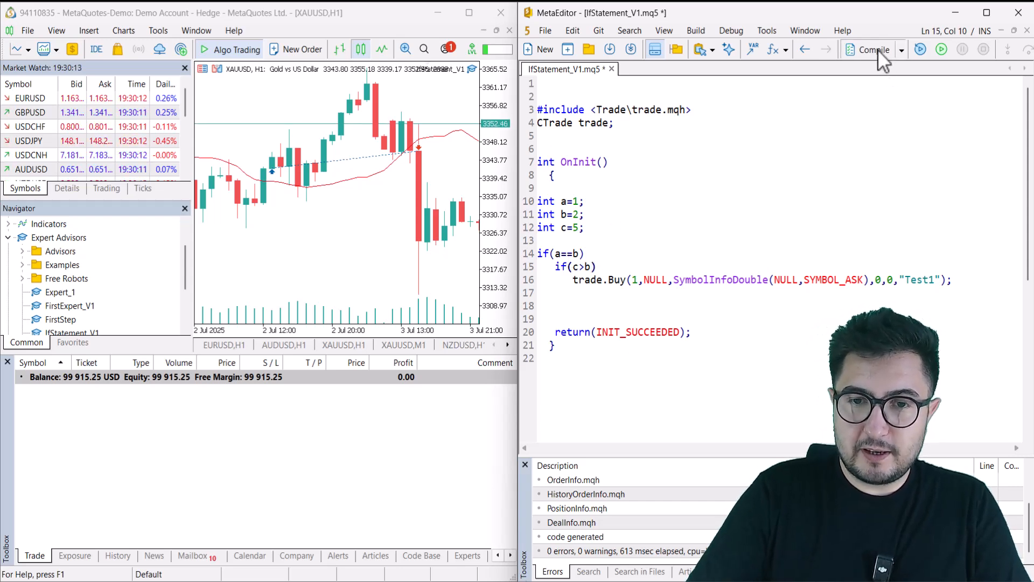
pyautogui.click(871, 48)
pyautogui.write('2')
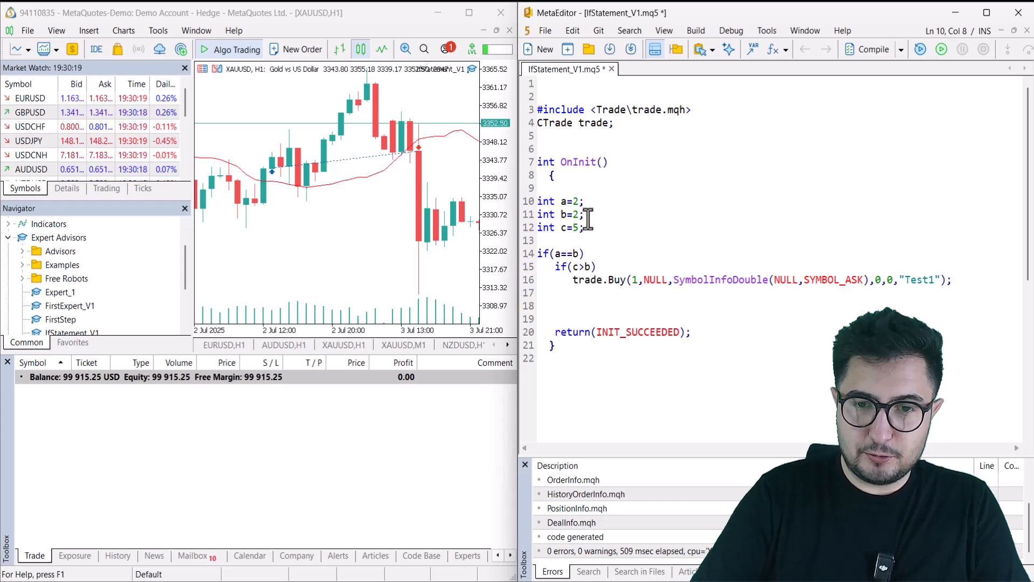
# Set int a=2 and rebuild the expert advisor, opening a new XAUUSD buy
pyautogui.doubleClick(571, 214)
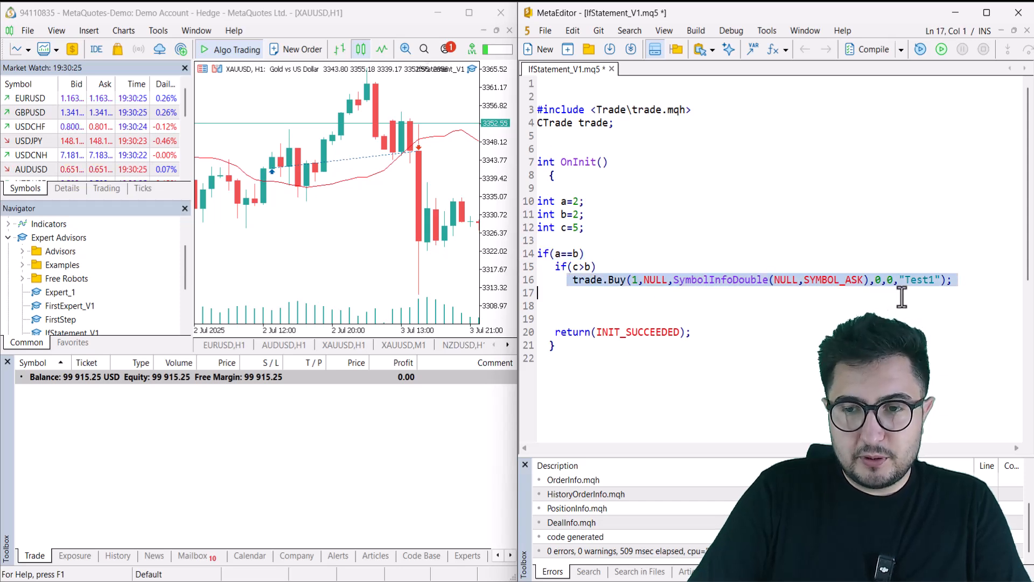
pyautogui.click(872, 48)
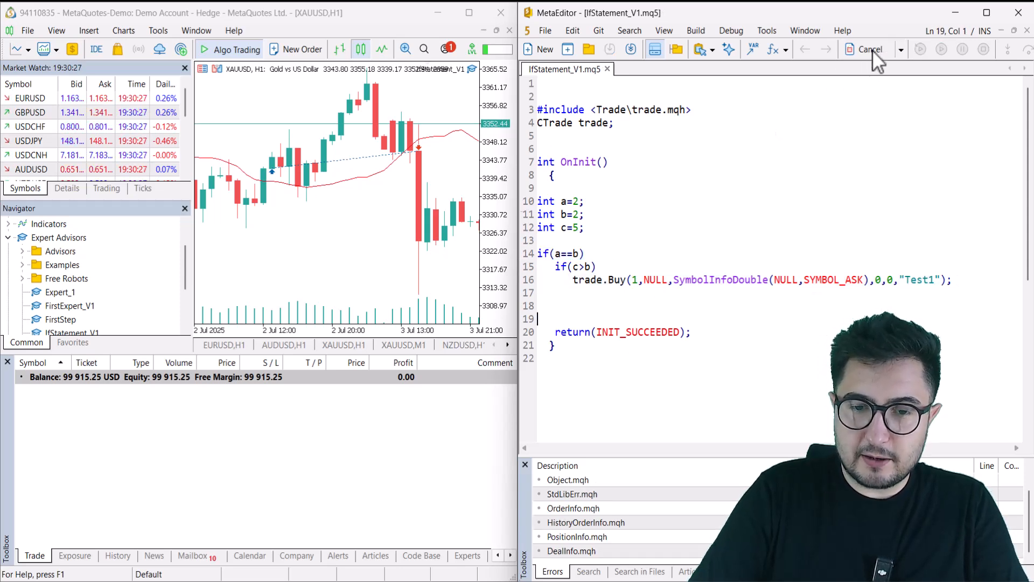
pyautogui.click(872, 48)
pyautogui.write('int')
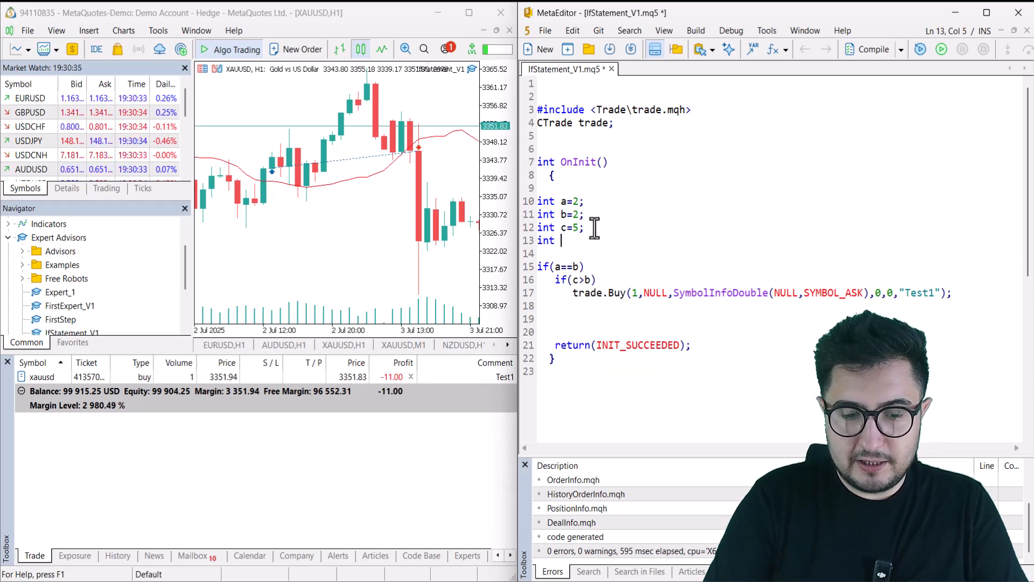
# Edit the extra d=5 variable and nested if lines, stripping OnInit down to if(a==b) with trade.Buy
pyautogui.write('d=5;')
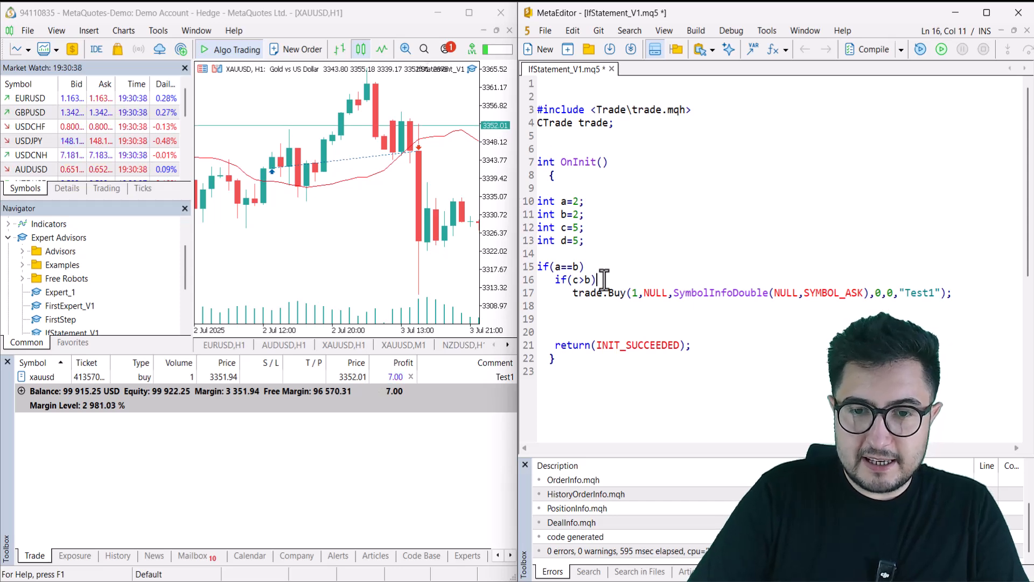
pyautogui.write('if(')
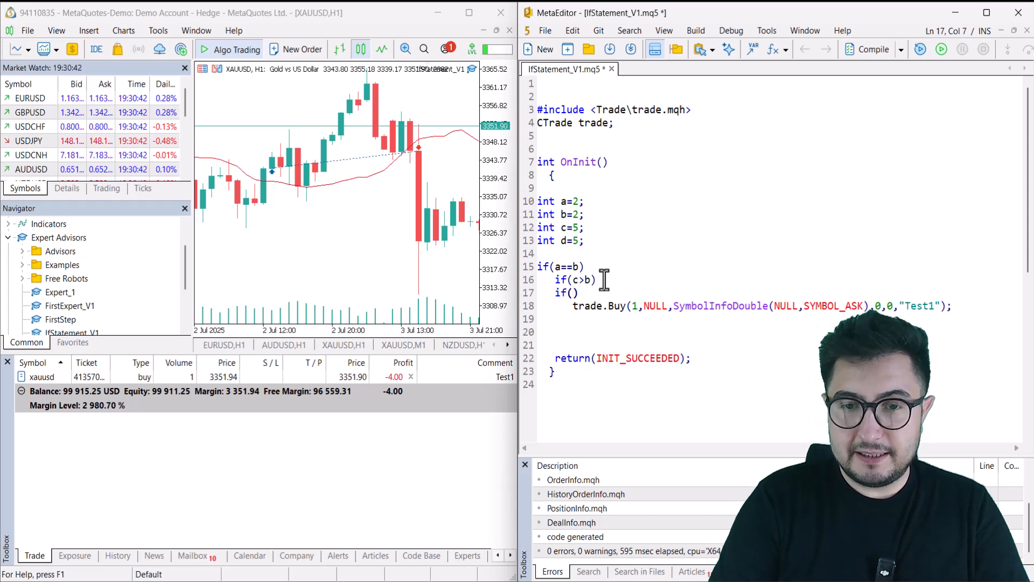
pyautogui.write('d')
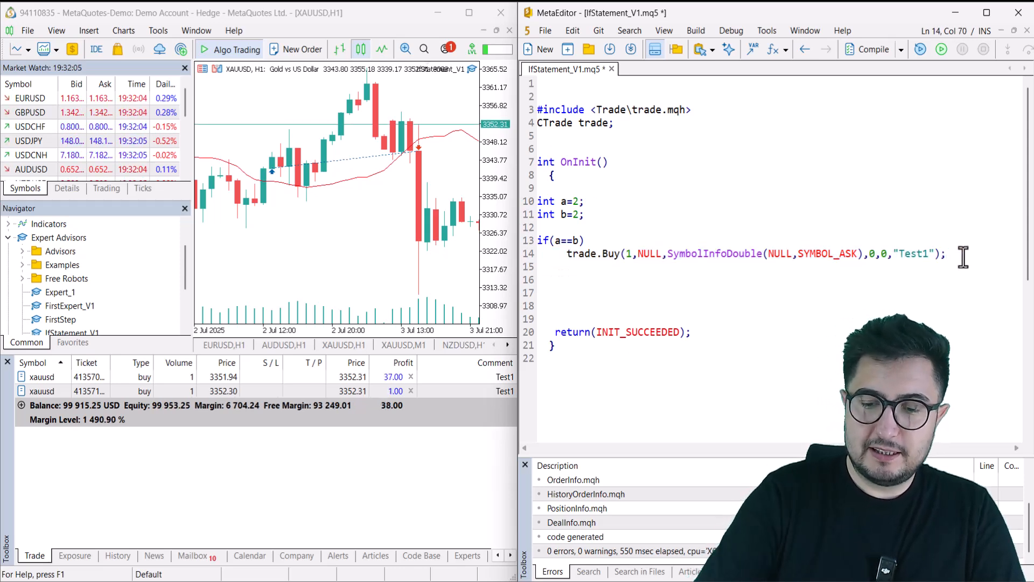
# Add Print("Order has sended"); after the buy, rebuild, and view the message in MetaTrader's Experts log
pyautogui.write('Print(')
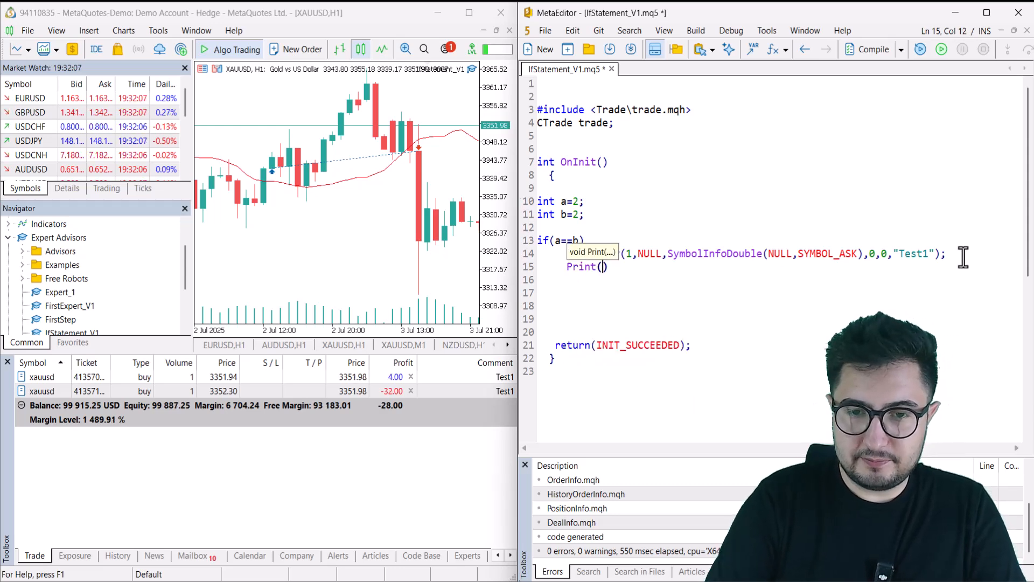
pyautogui.write('"')
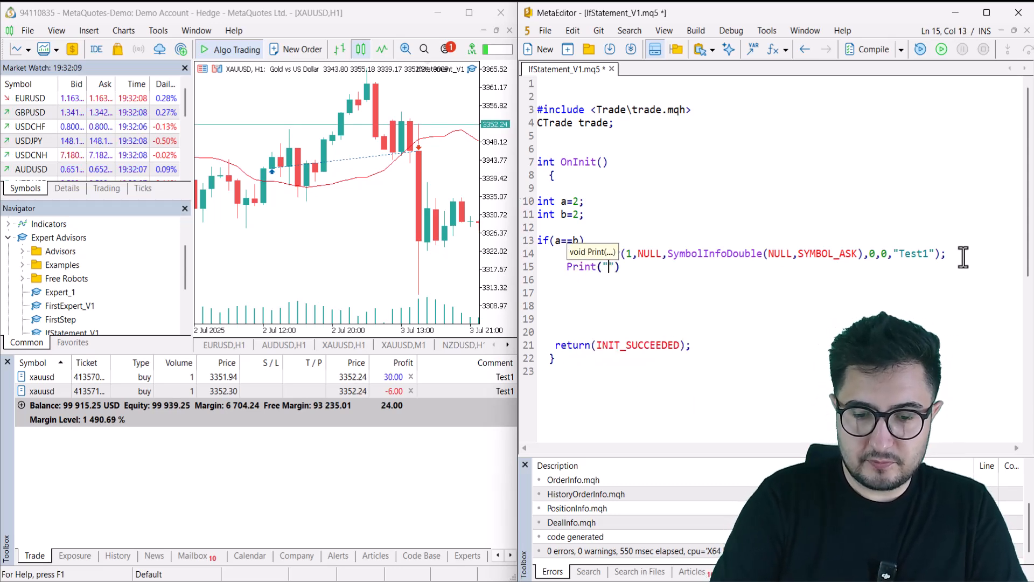
pyautogui.write('Order has sended')
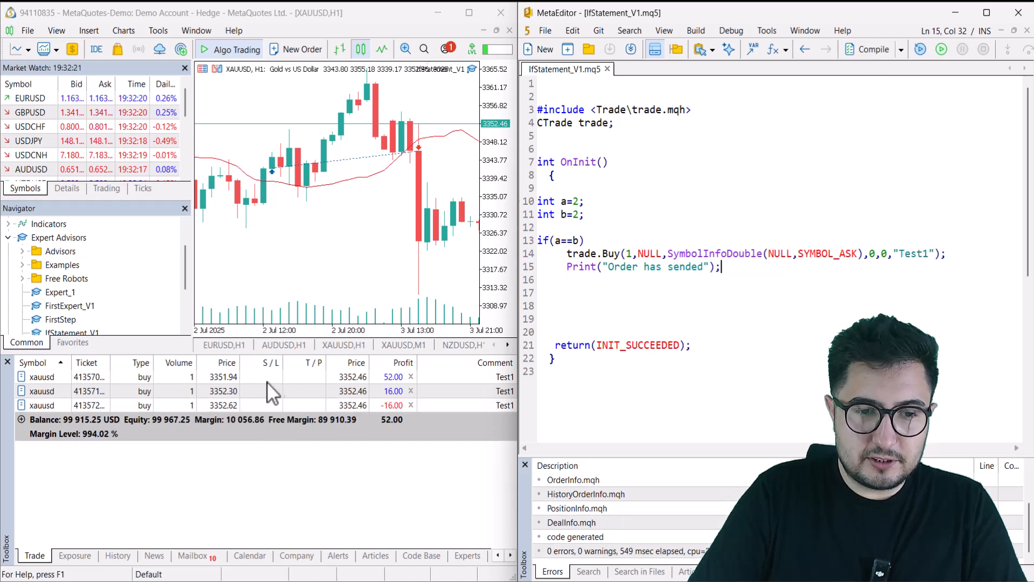
pyautogui.click(466, 556)
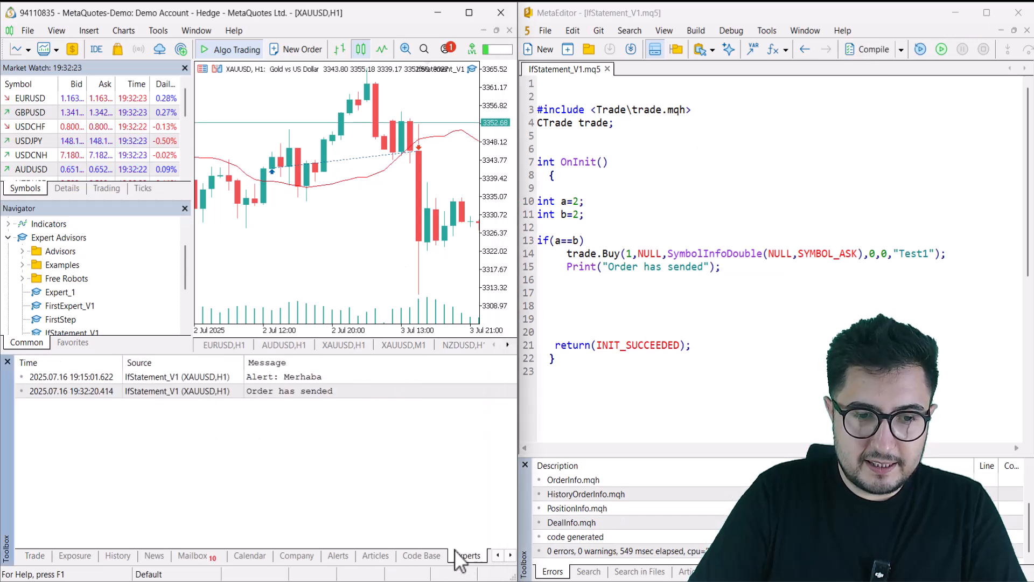
pyautogui.click(289, 389)
pyautogui.write('1')
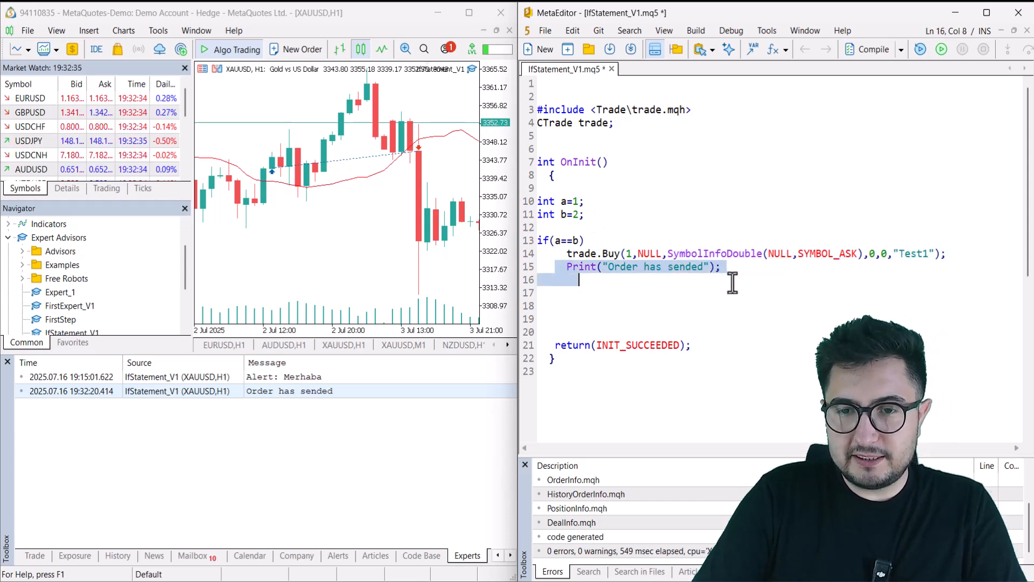
# Rebuild with a=1, logging another "Order has sended", and move to the end of the if(a==b) line
pyautogui.click(870, 49)
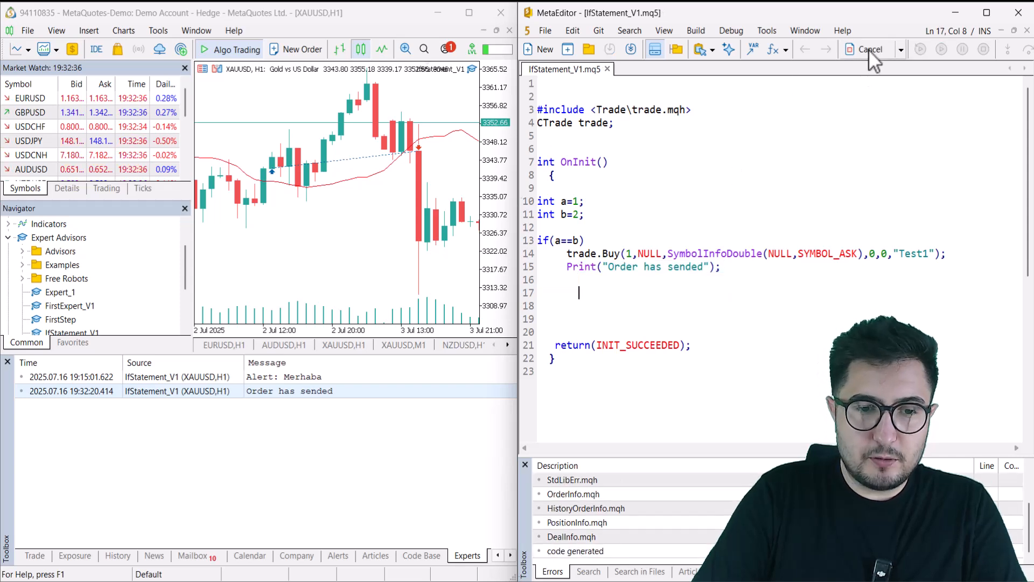
pyautogui.click(866, 48)
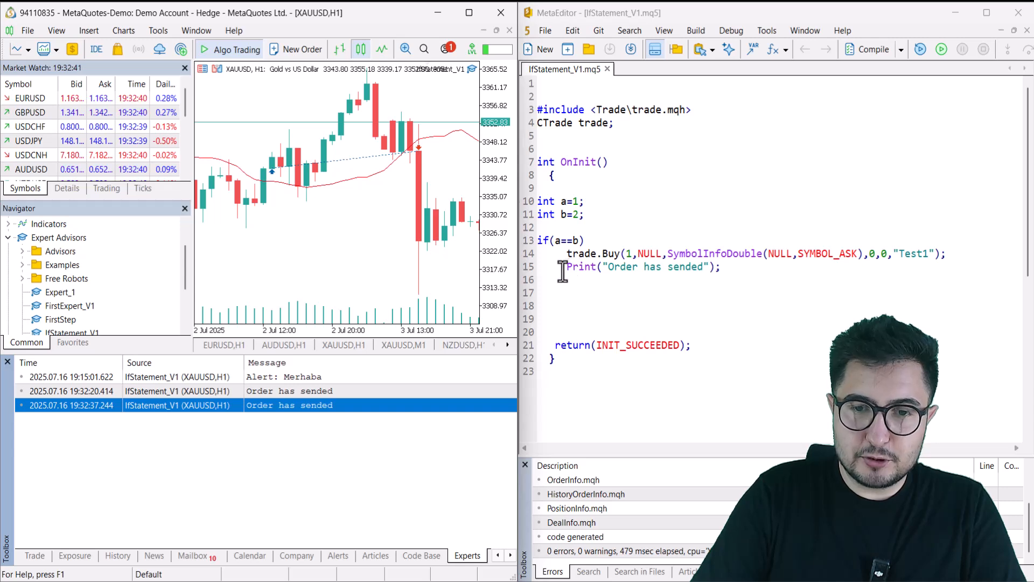
pyautogui.click(559, 241)
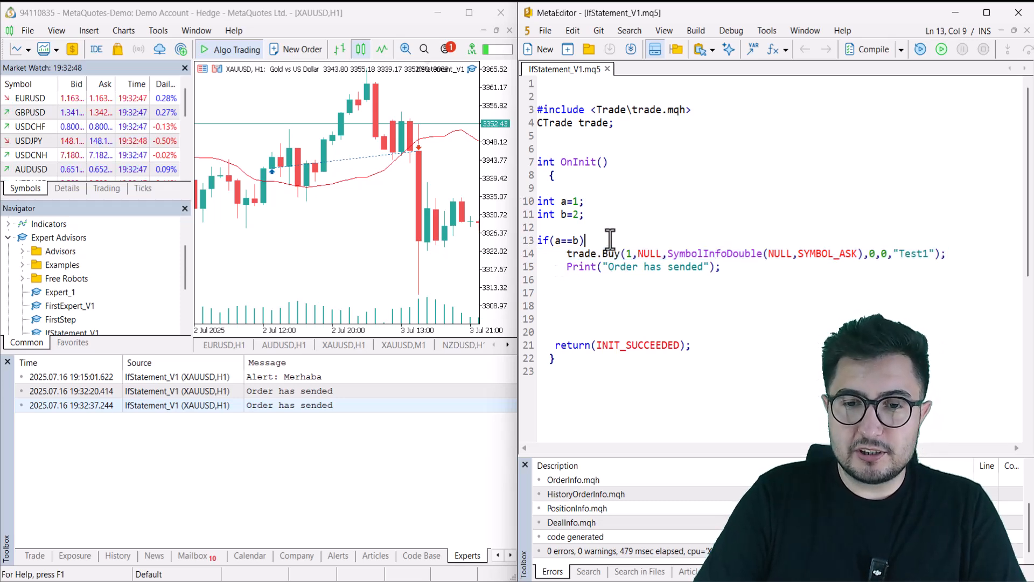
# Wrap the buy and Print lines in curly braces under if(a==b) and rebuild with a=2
pyautogui.write('{}')
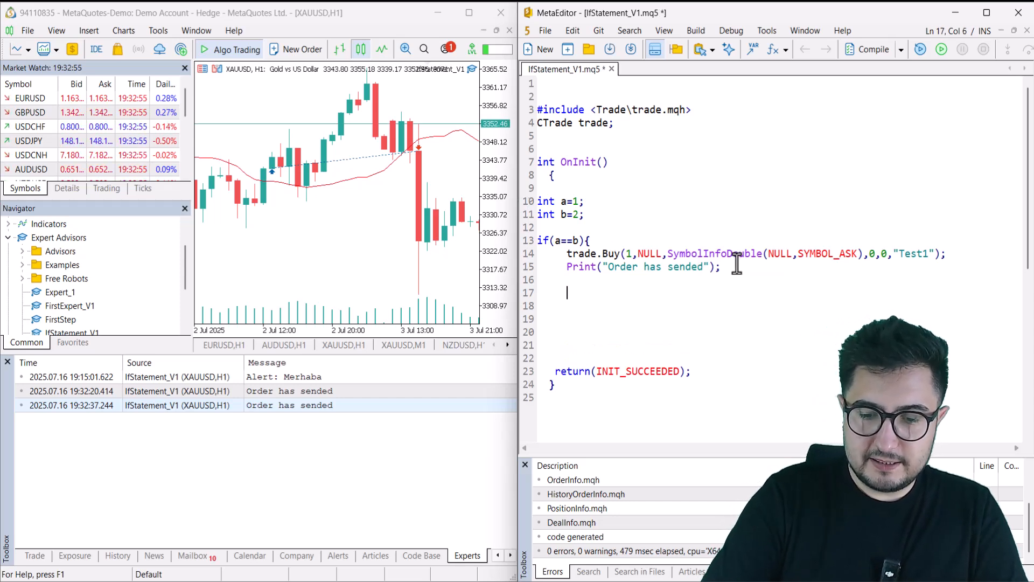
pyautogui.write('}')
pyautogui.click(776, 202)
pyautogui.write('2')
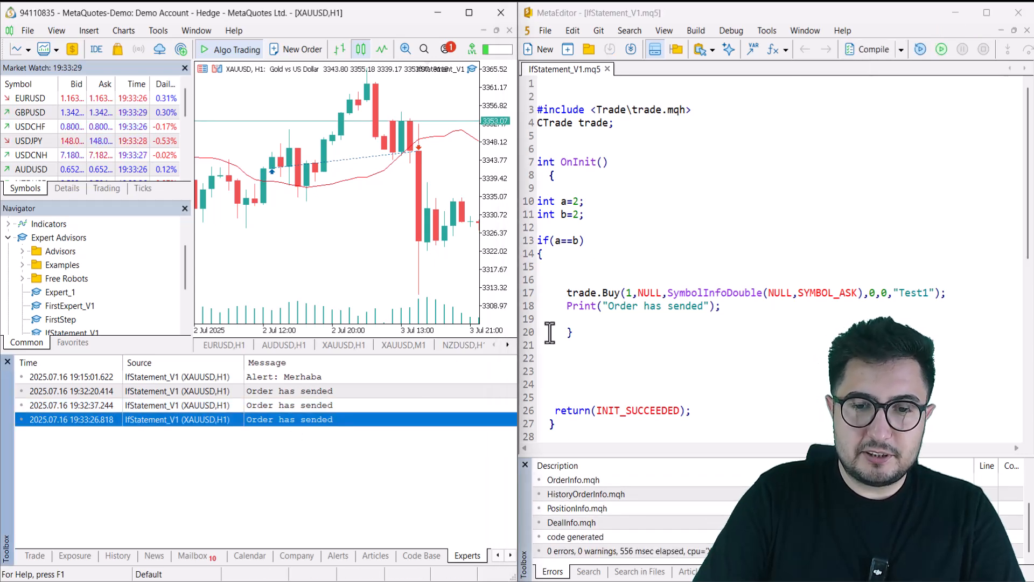
pyautogui.click(34, 556)
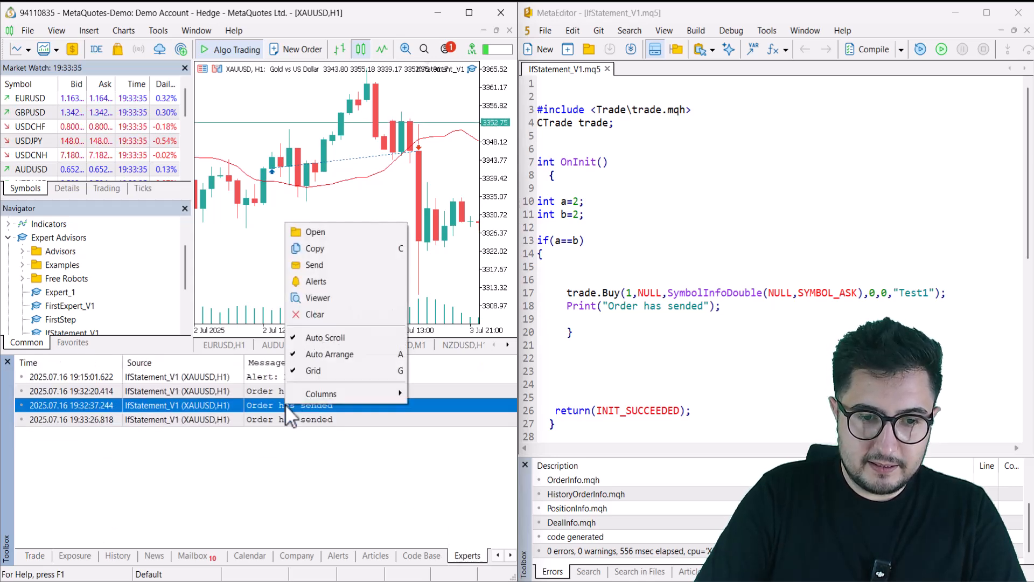
# Clear the Experts log, check the single open Test1 buy position, and return to the fresh log entry
pyautogui.click(315, 313)
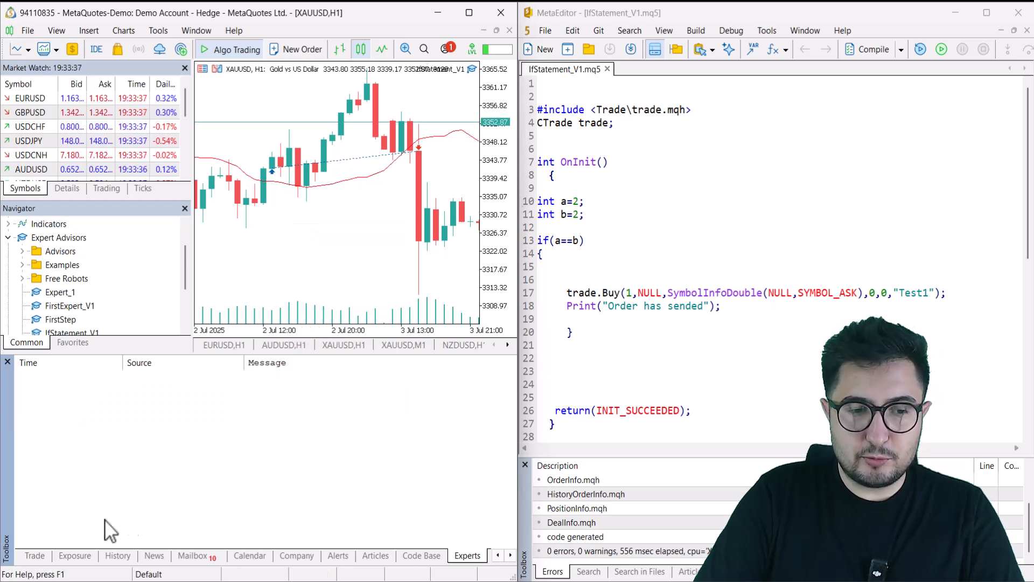
pyautogui.click(35, 556)
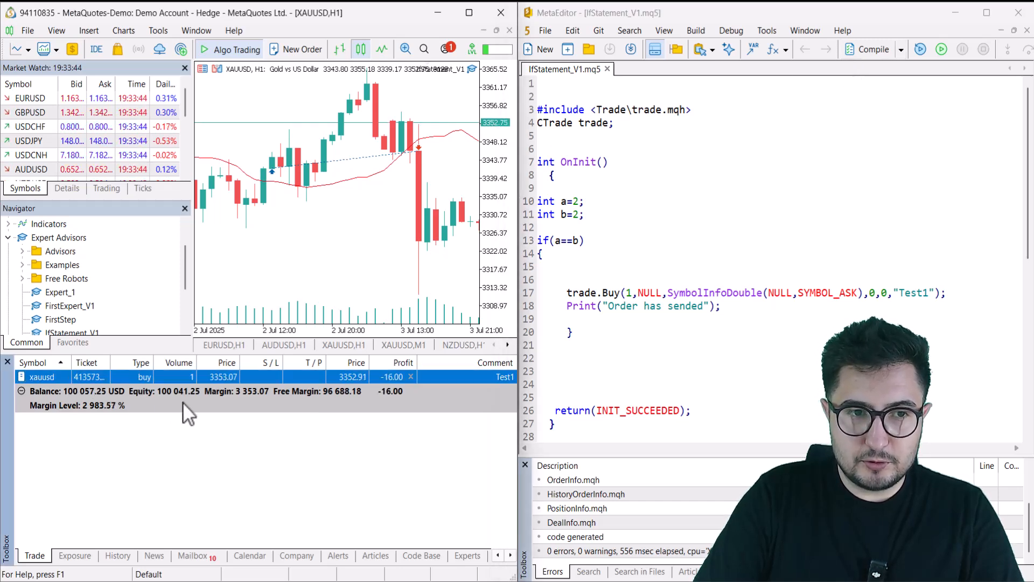
pyautogui.click(466, 556)
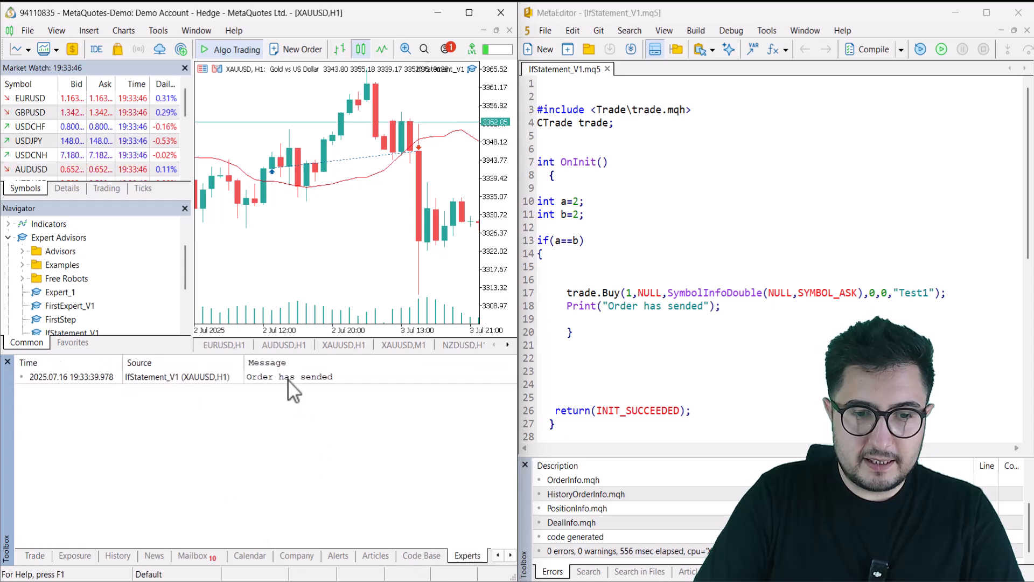